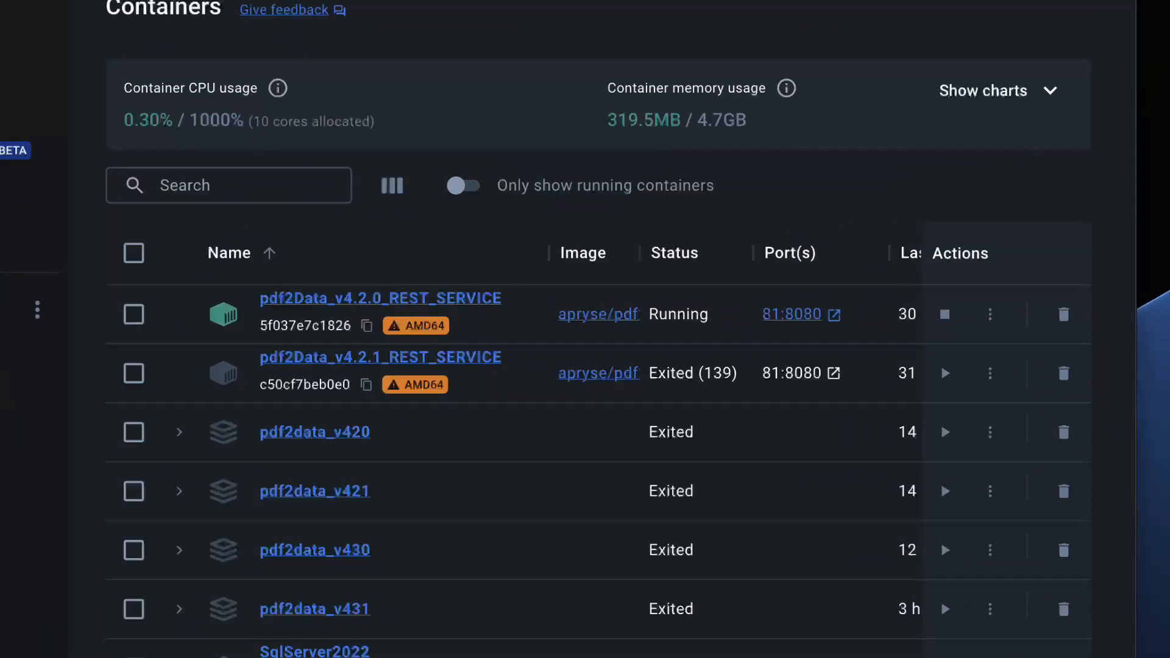
pyautogui.scroll(-3)
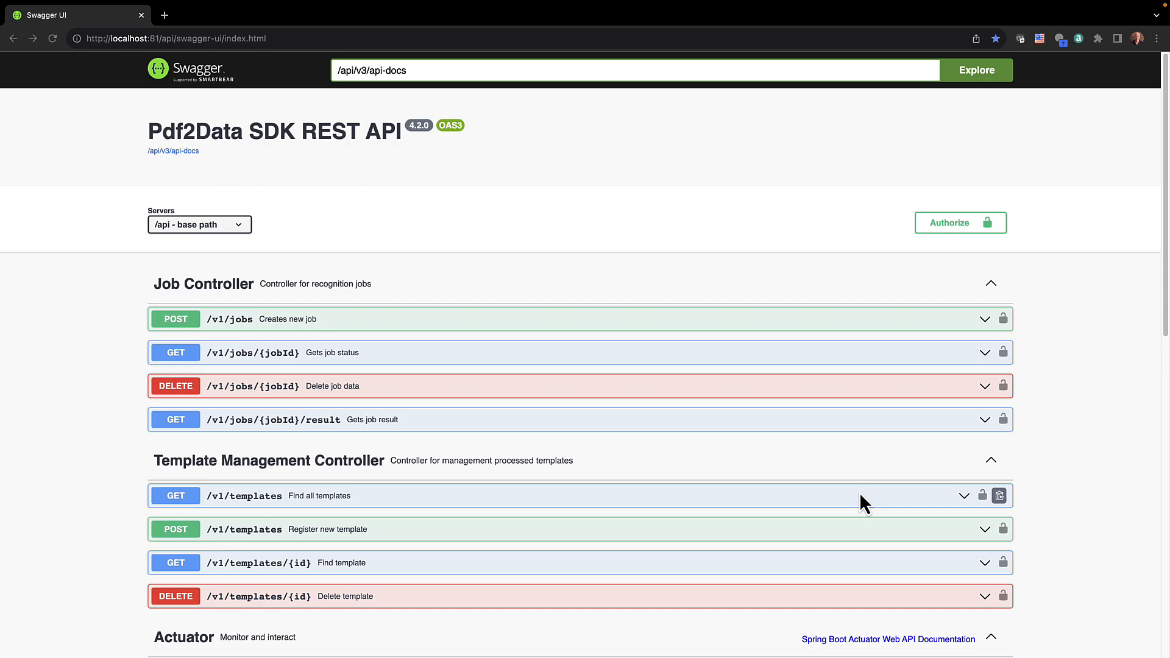
pyautogui.moveTo(200, 626)
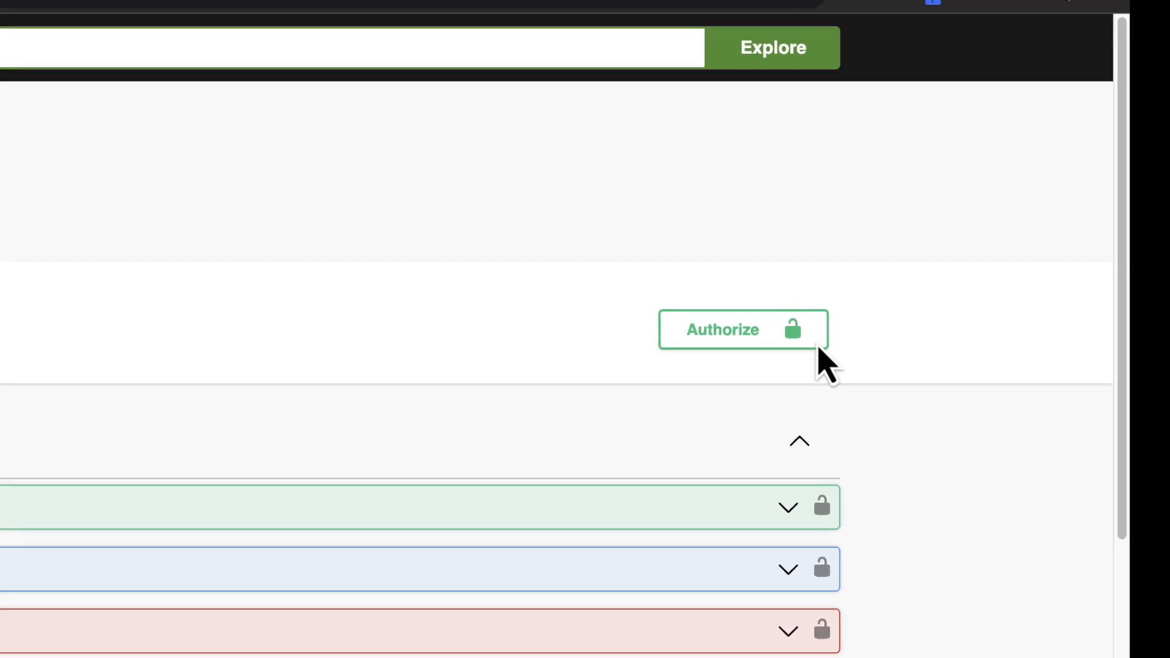
pyautogui.click(742, 331)
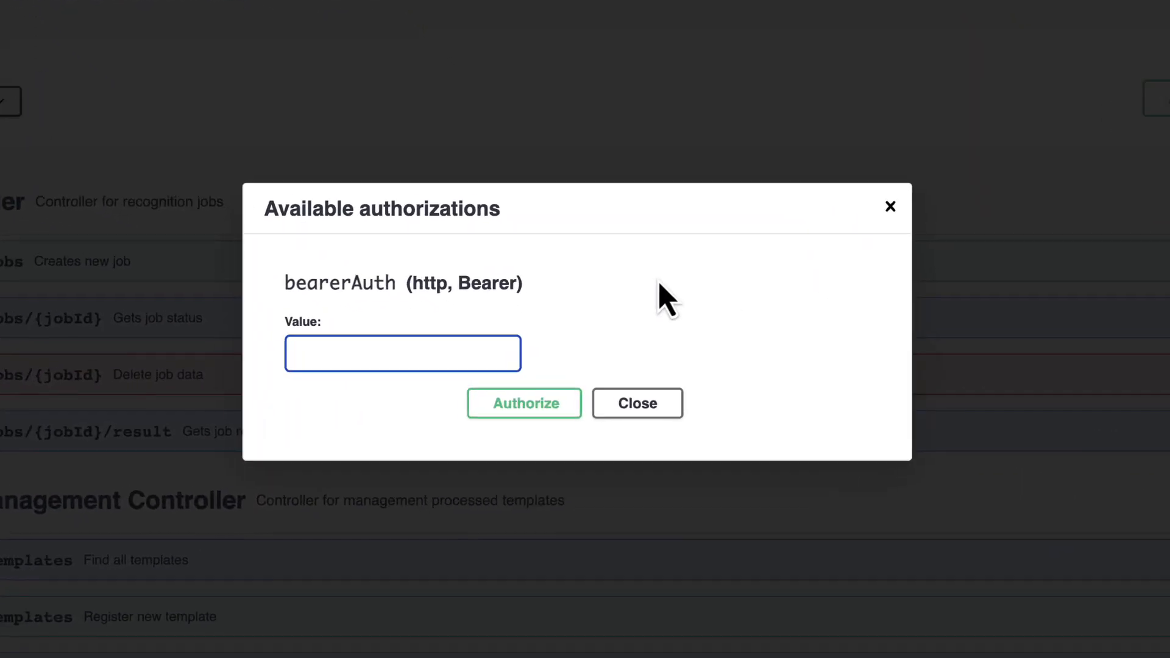
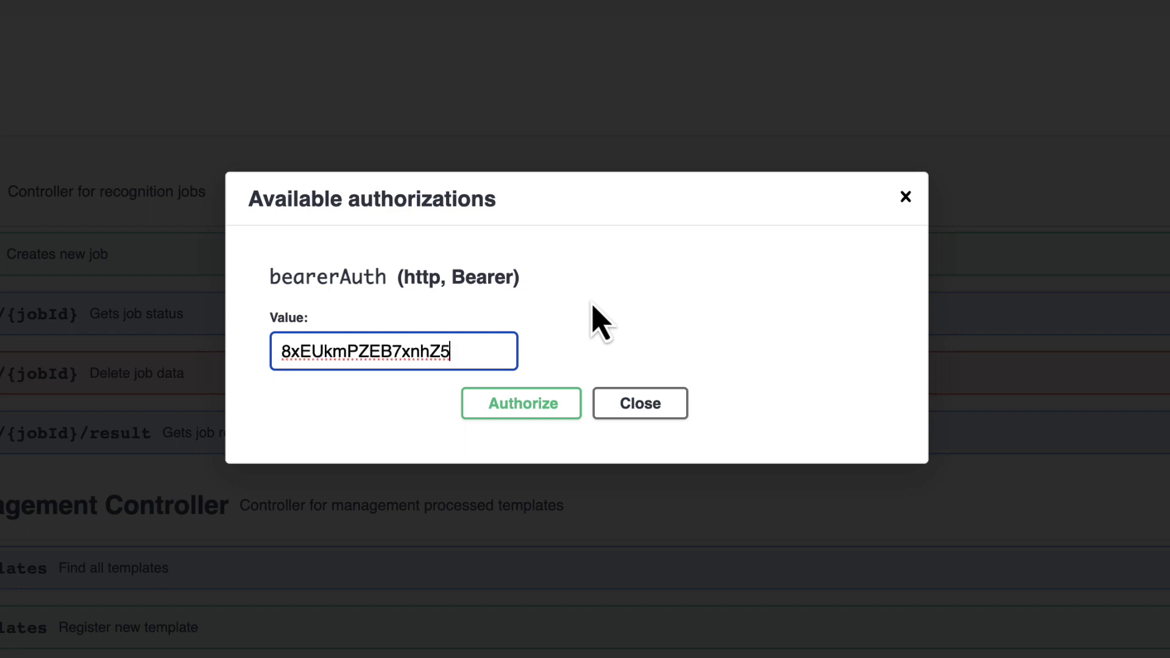
pyautogui.click(520, 404)
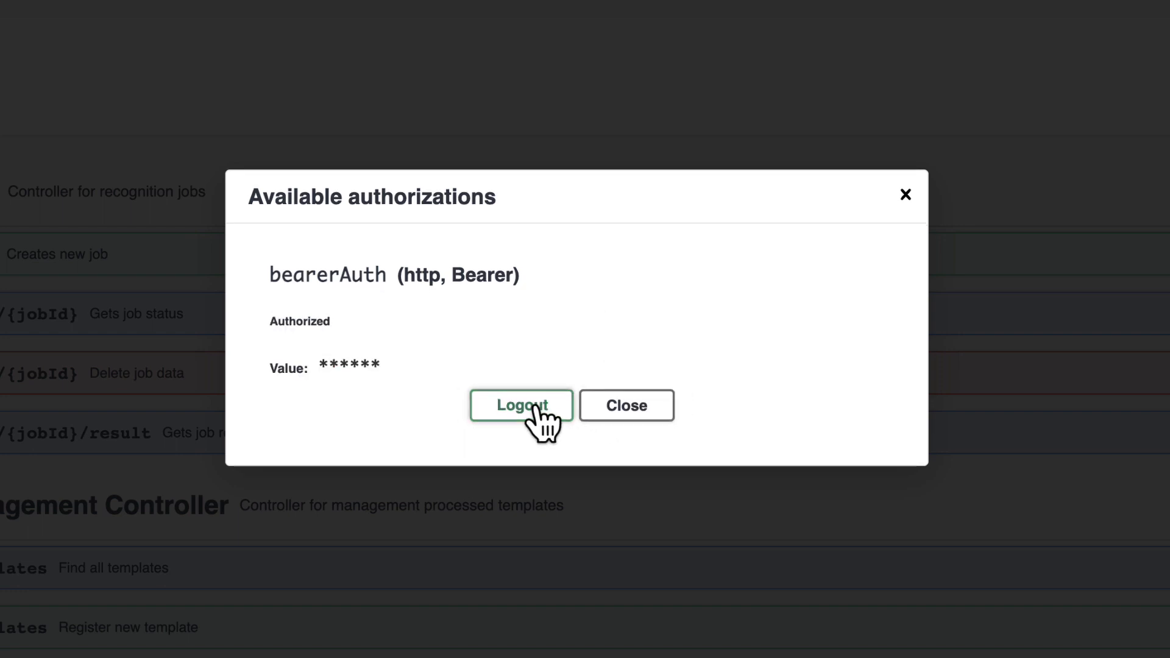
pyautogui.moveTo(274, 351)
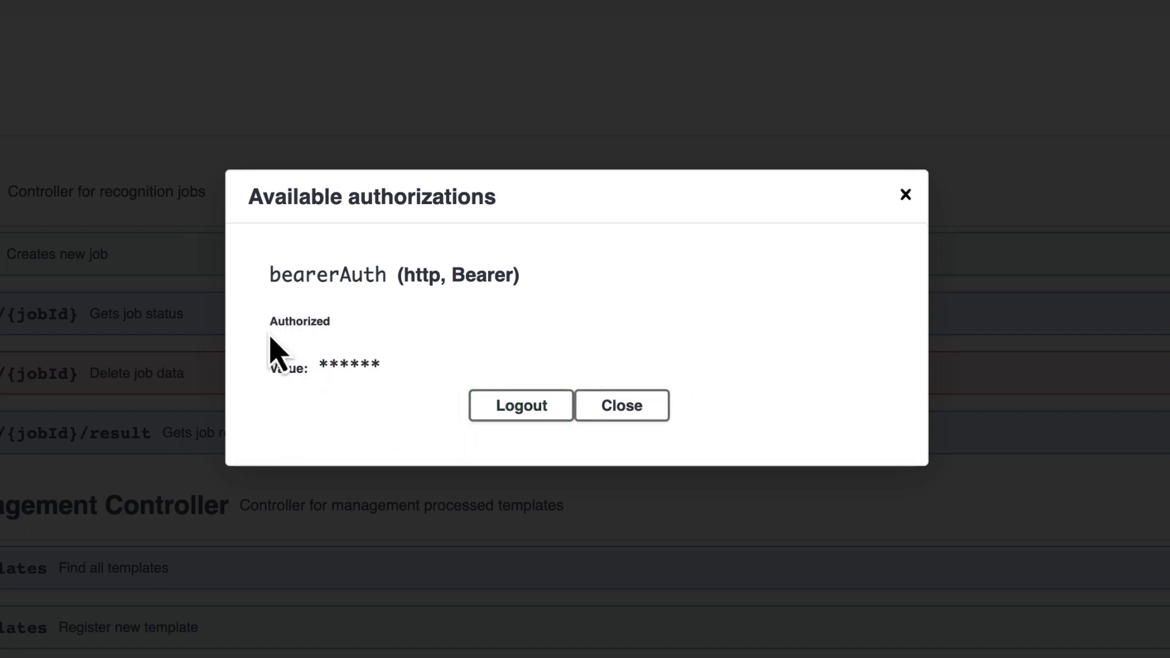
pyautogui.moveTo(401, 347)
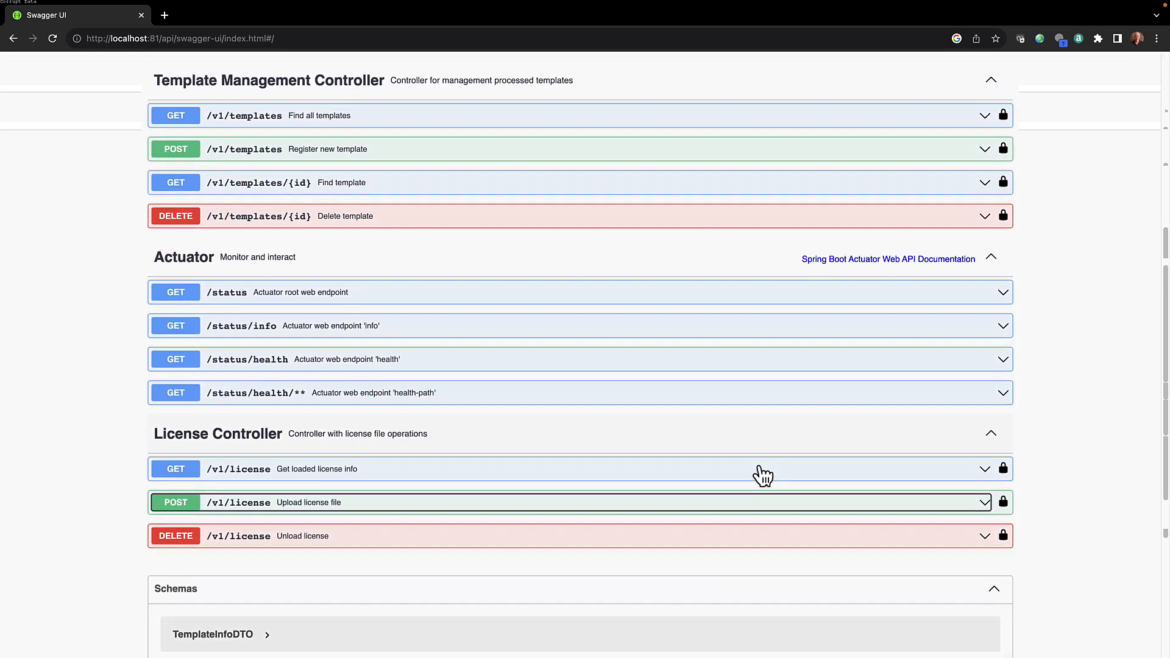
# - Upload pdf2Data_v4.json as the license file via POST /v1/license
pyautogui.scroll(-3)
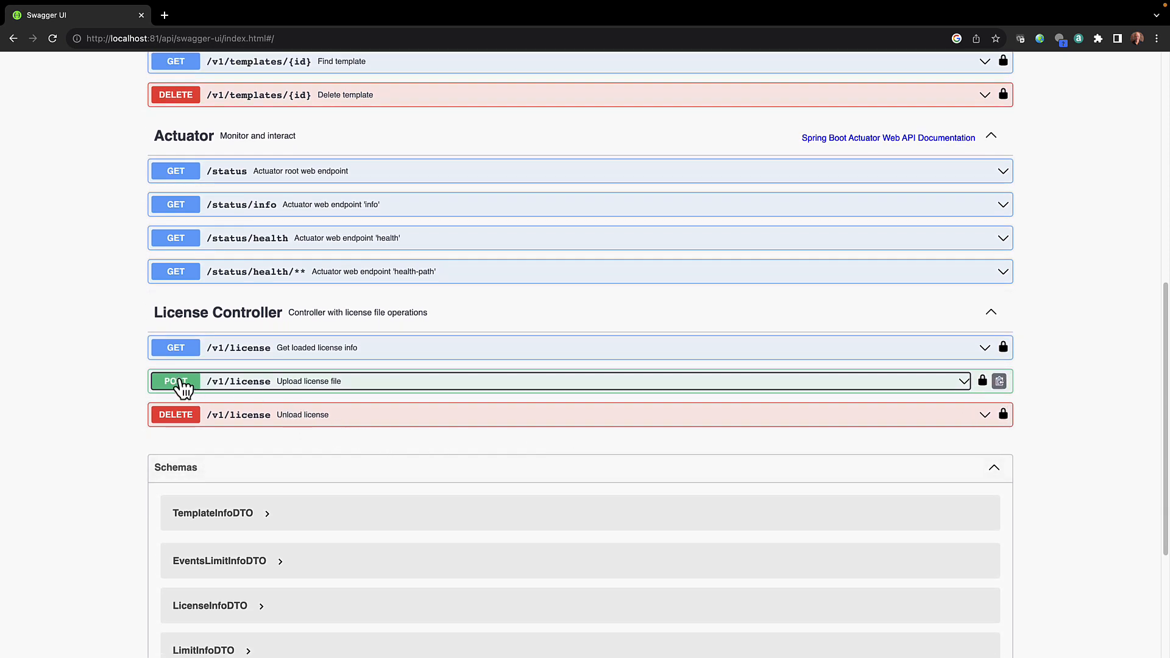
pyautogui.click(176, 381)
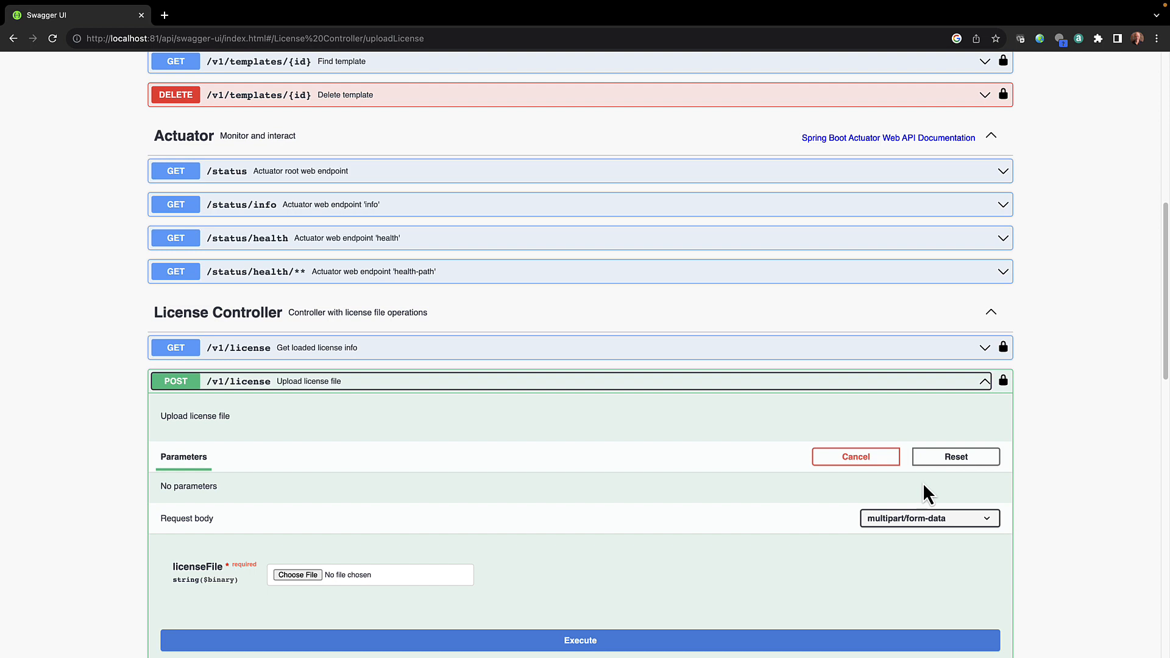
pyautogui.scroll(-3)
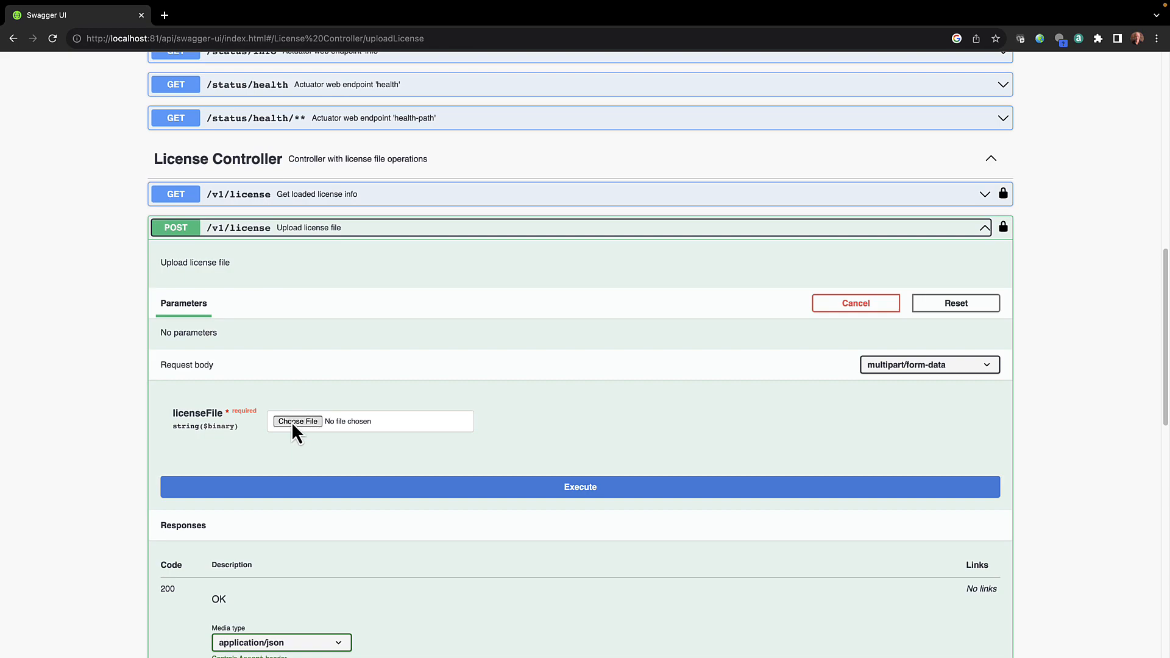
pyautogui.click(298, 420)
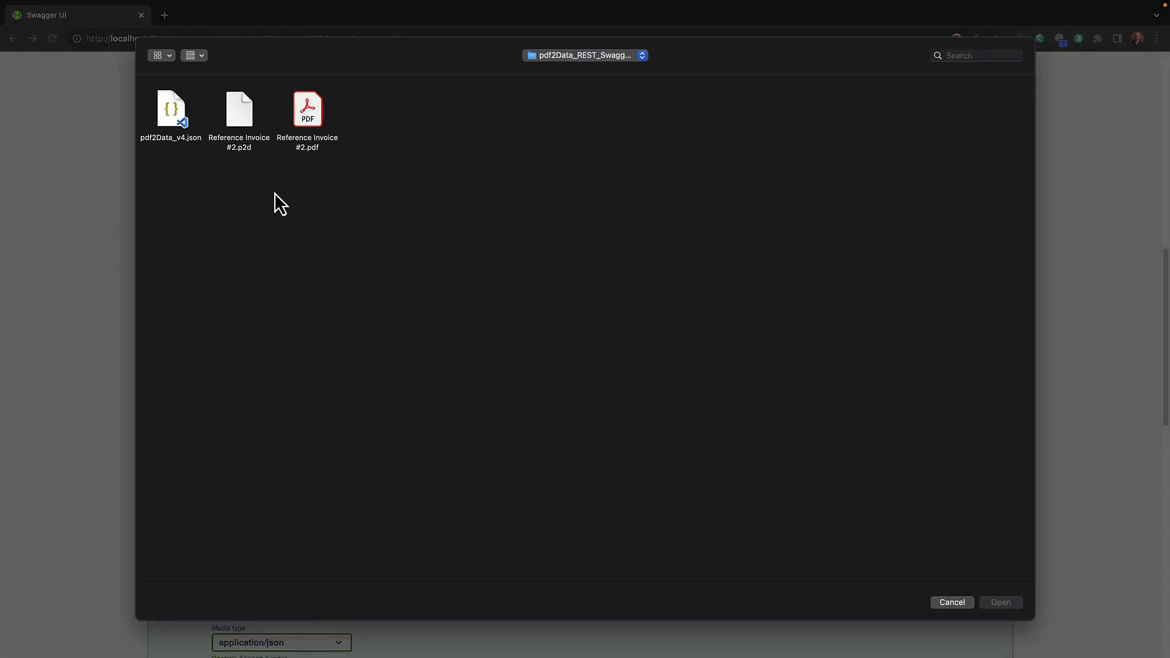
pyautogui.click(171, 109)
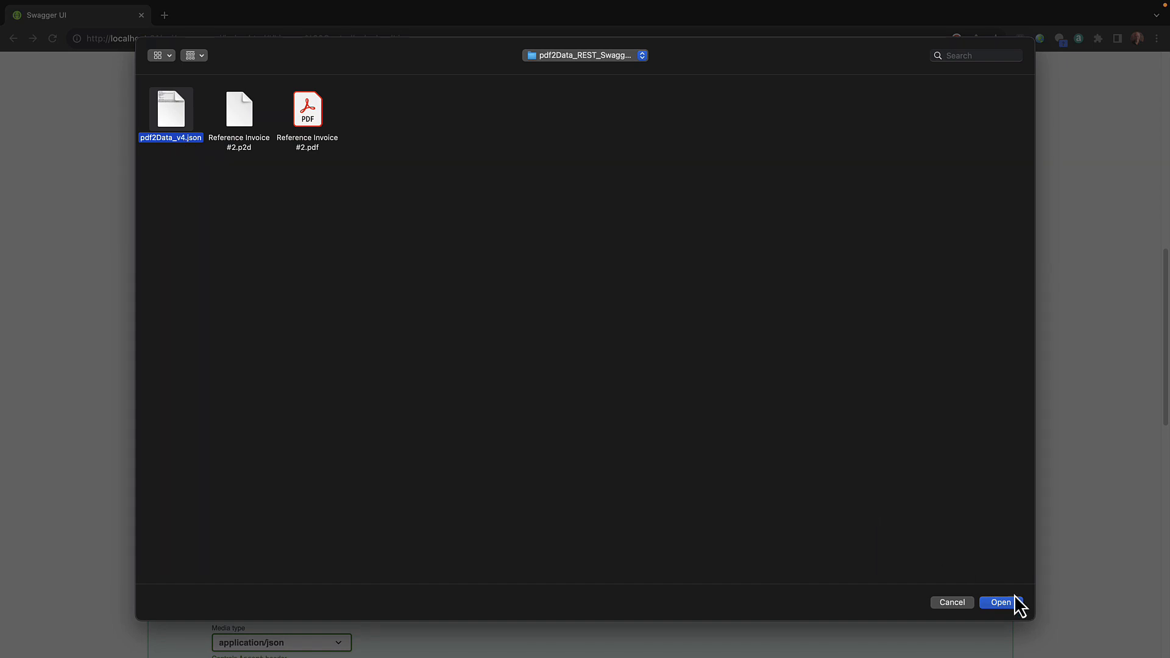
pyautogui.click(999, 602)
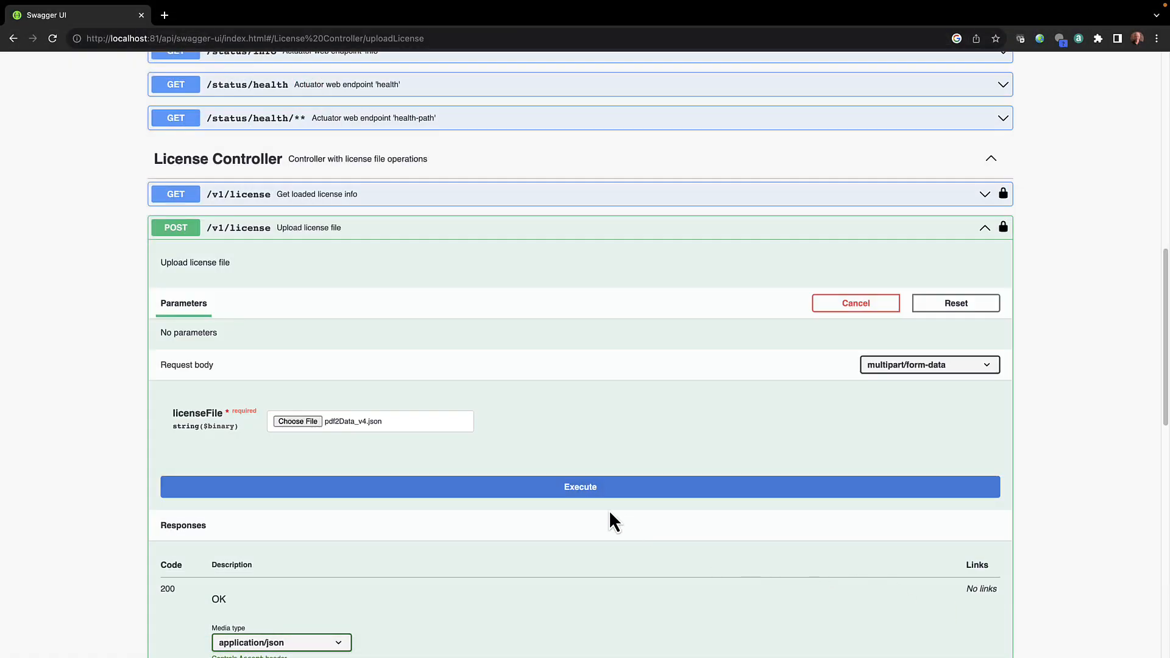
pyautogui.click(580, 487)
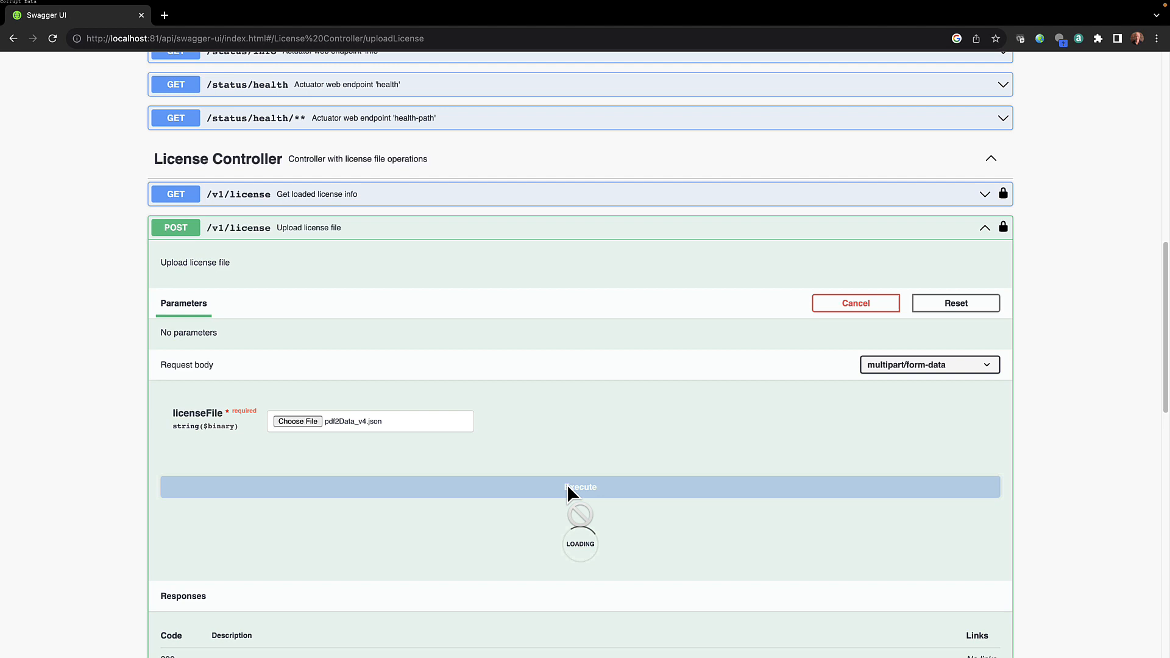
# - Review the 200 response showing a PRODUCTION pdf2Data license expiring 2100-12-31
pyautogui.click(580, 486)
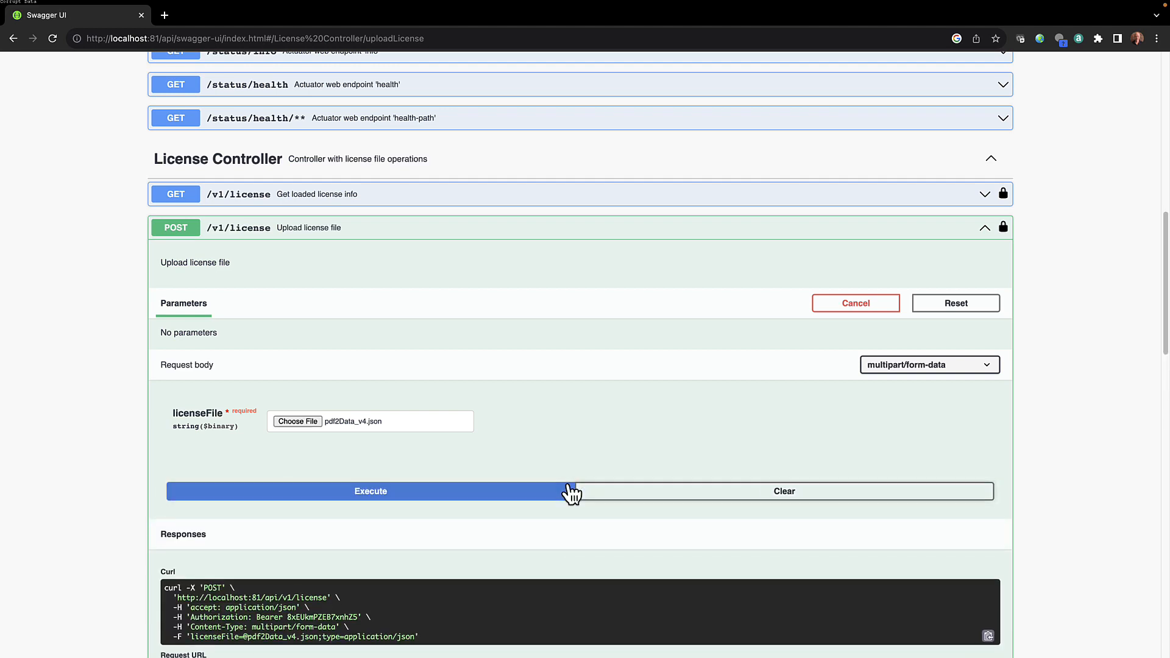
pyautogui.moveTo(595, 538)
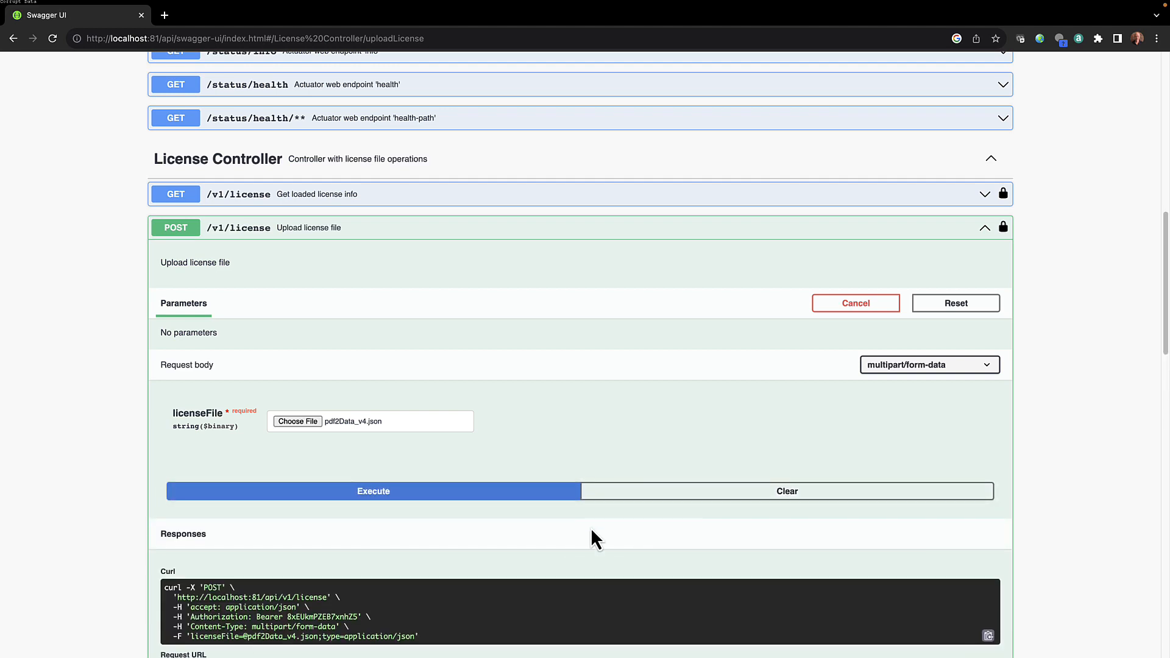
pyautogui.click(373, 490)
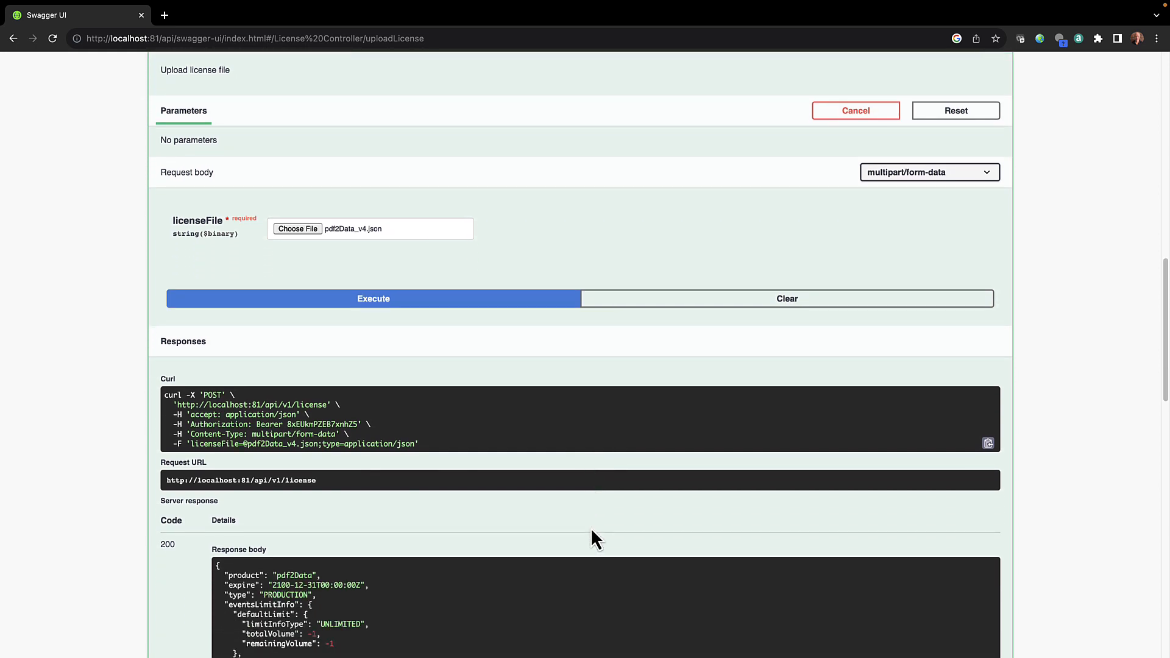
pyautogui.scroll(-3)
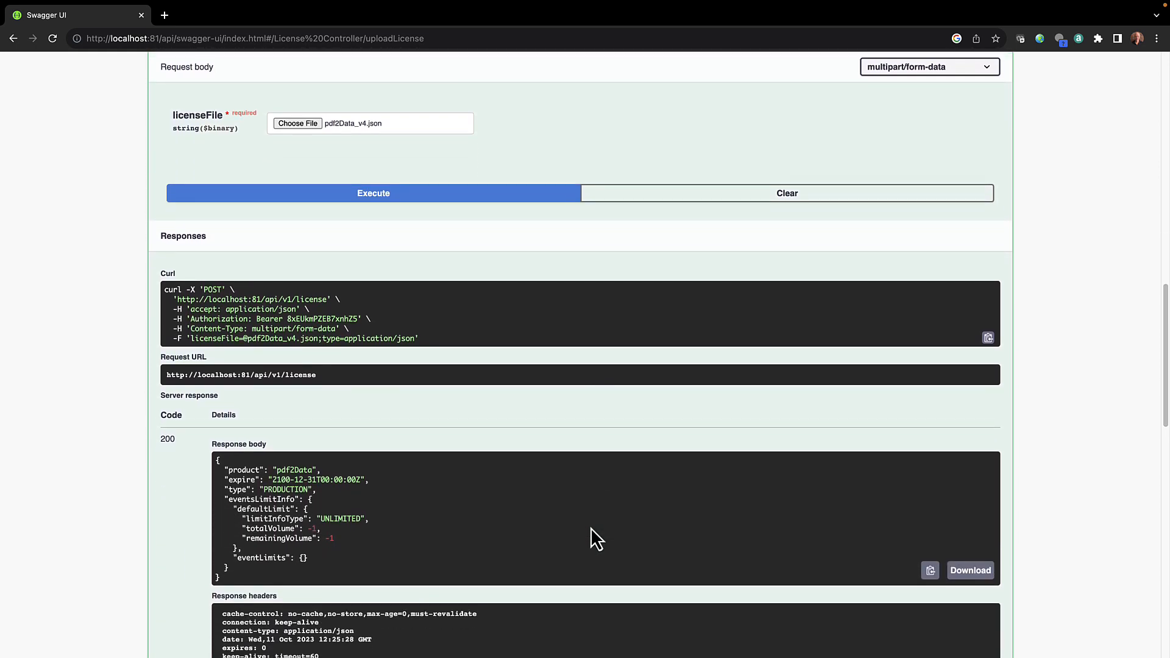
pyautogui.moveTo(317, 450)
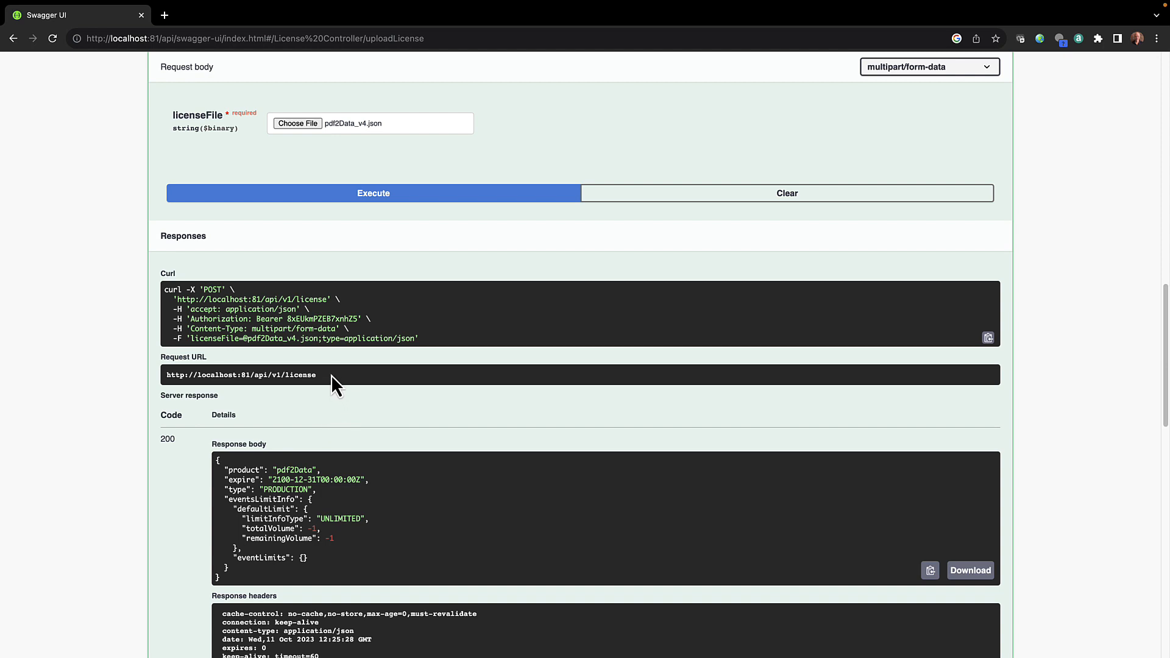
pyautogui.scroll(-3)
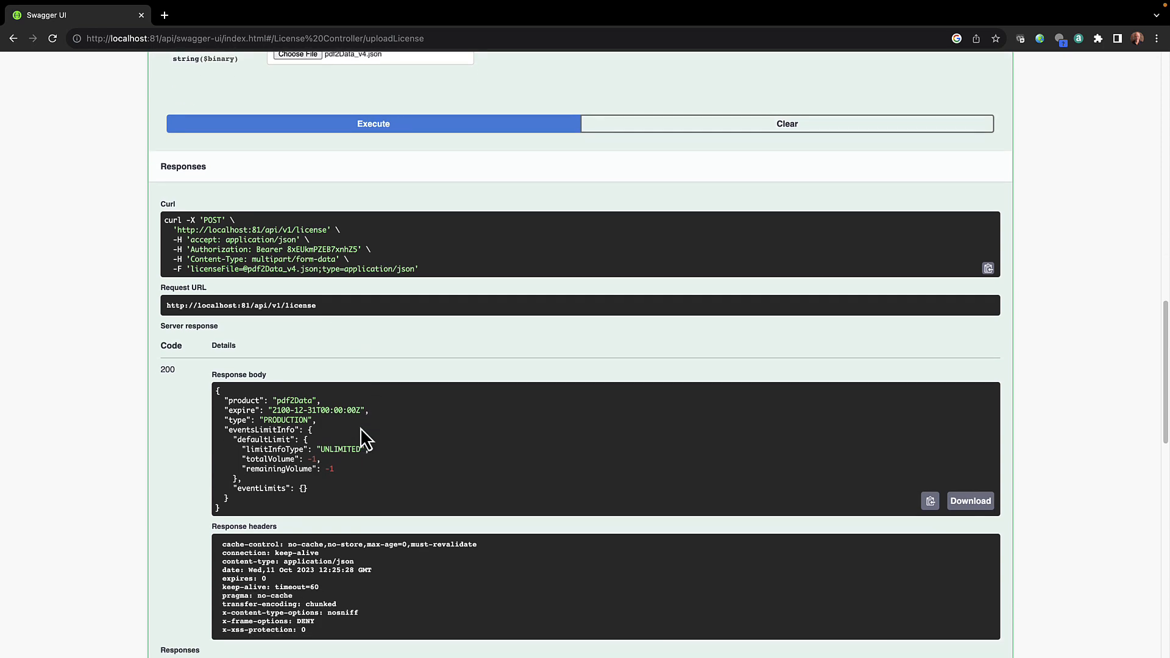
pyautogui.scroll(-3)
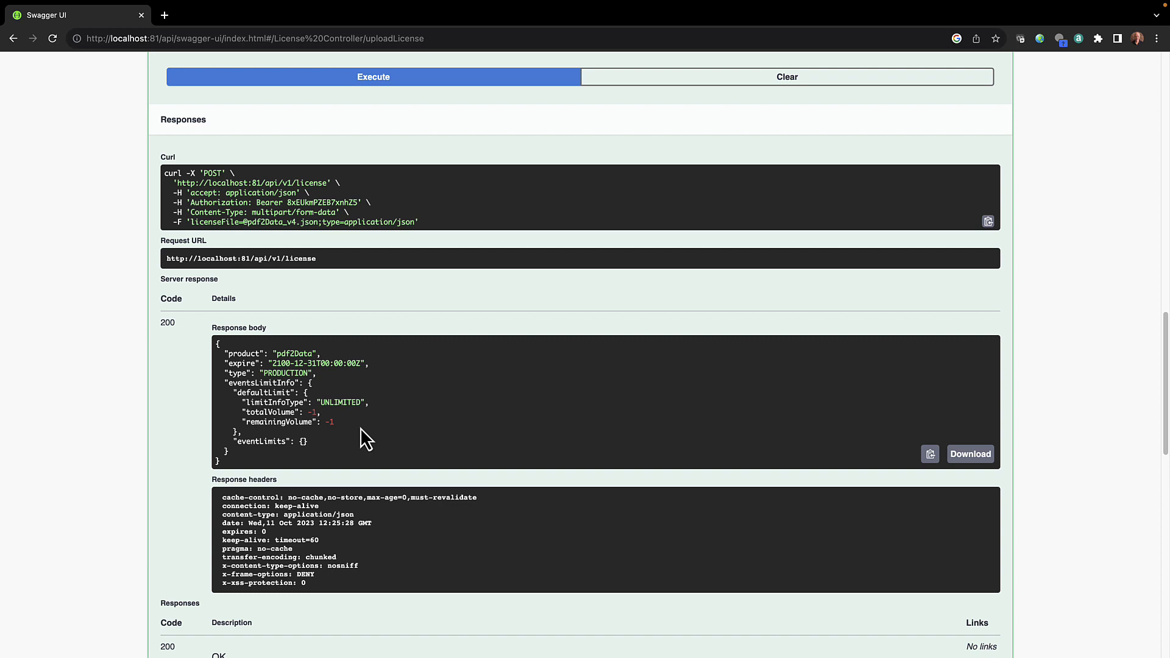
pyautogui.moveTo(228, 347)
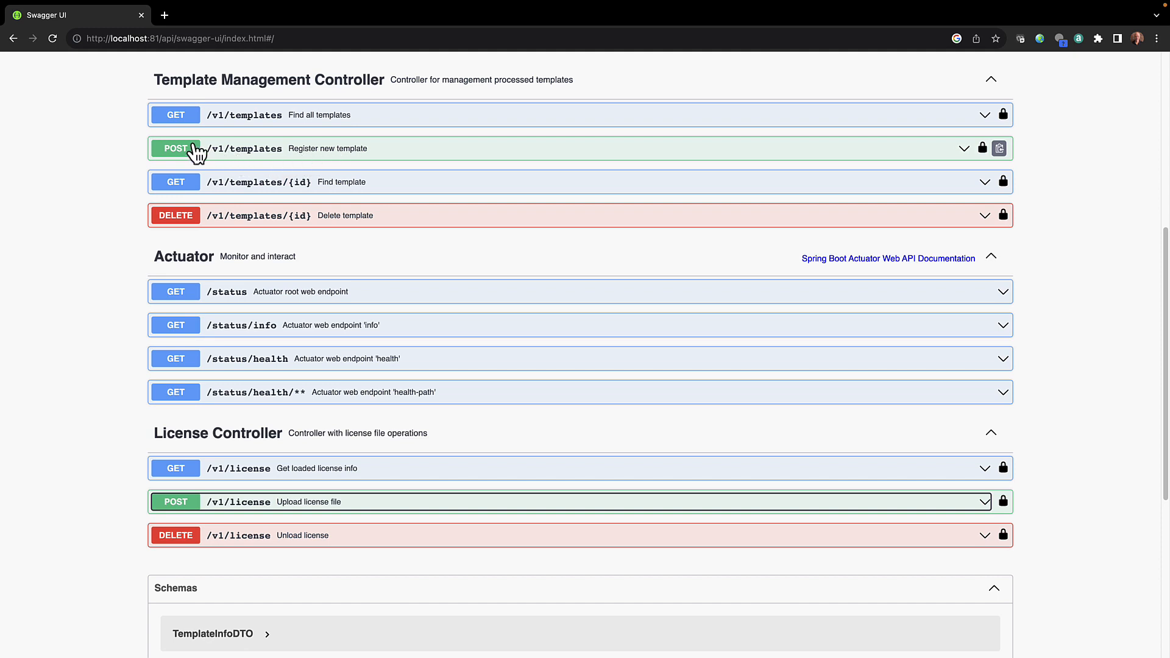
# - Attach Reference Invoice #2.p2d as the template archive in POST /v1/templates
pyautogui.click(175, 148)
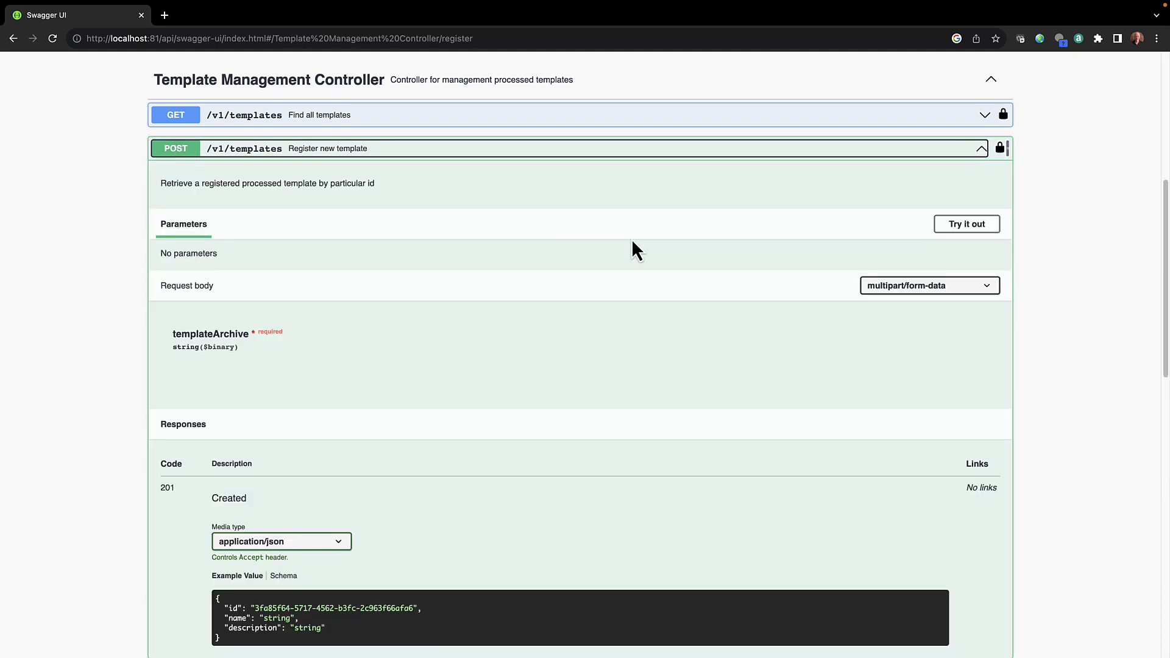
pyautogui.click(965, 224)
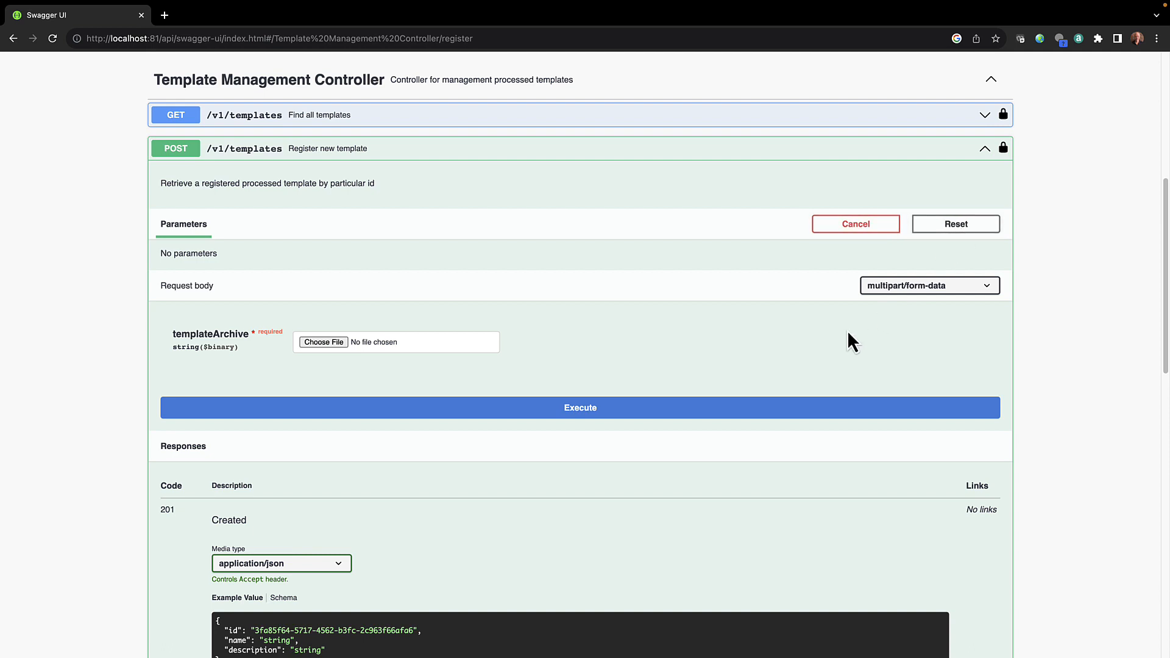
pyautogui.scroll(-3)
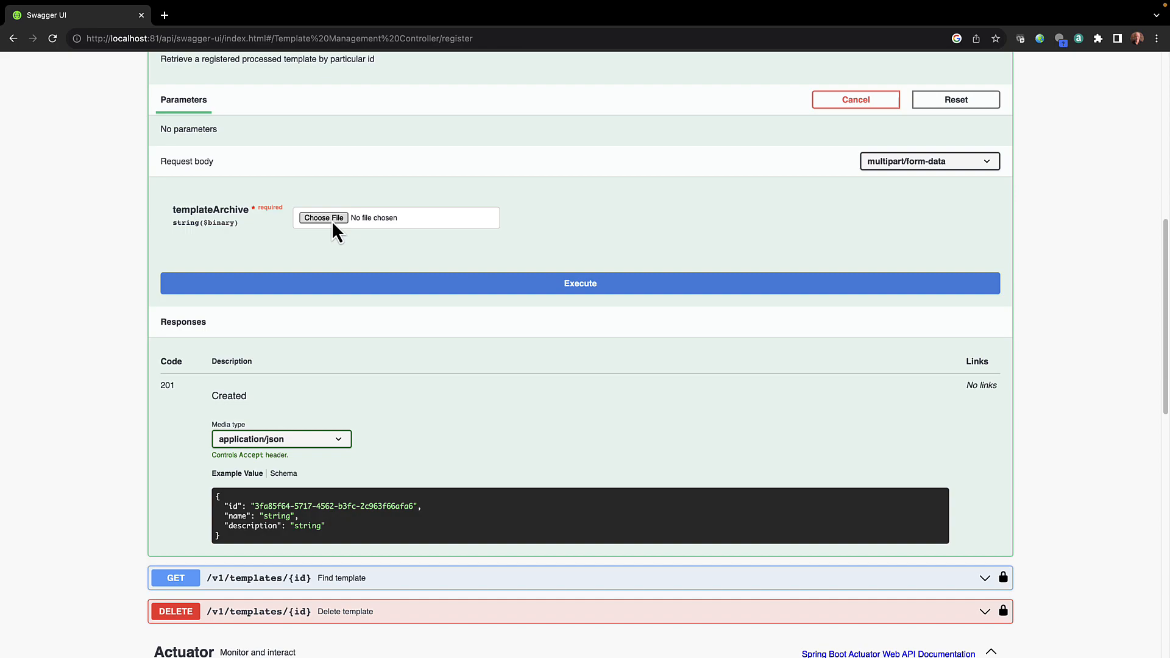
pyautogui.click(323, 217)
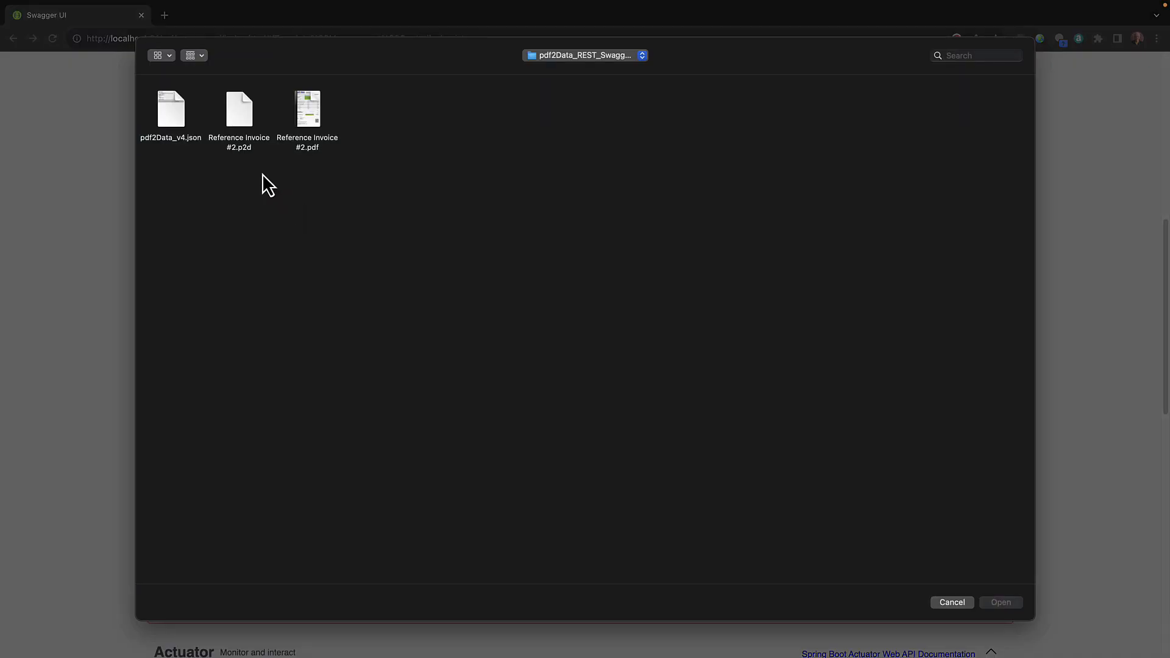
pyautogui.click(239, 109)
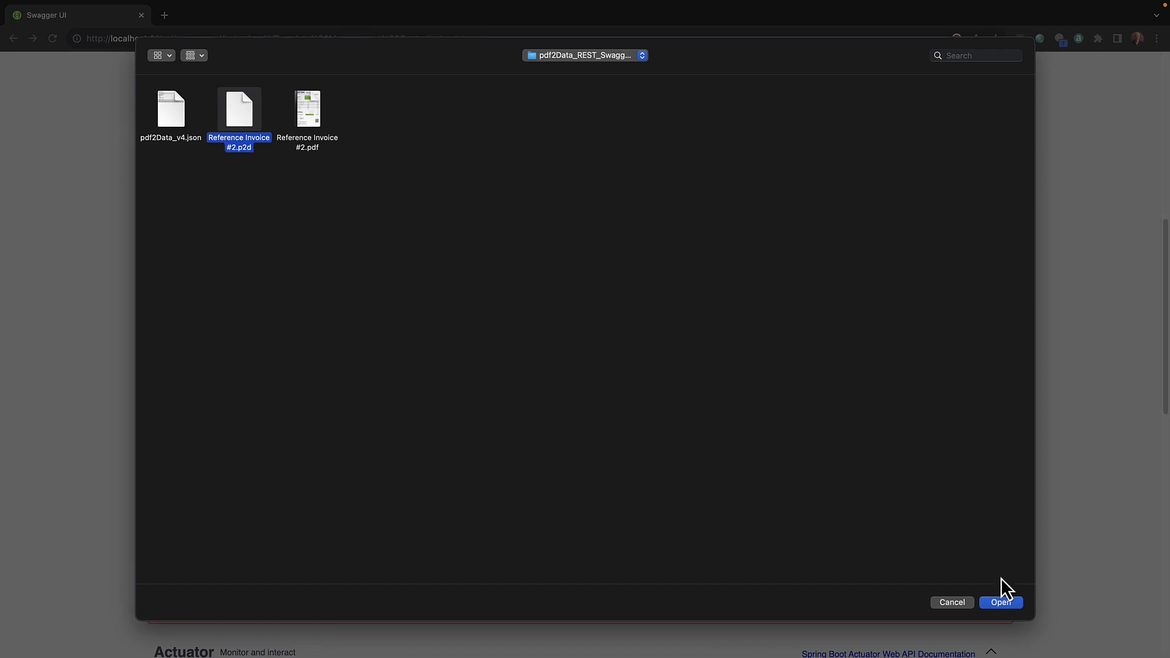
pyautogui.click(999, 602)
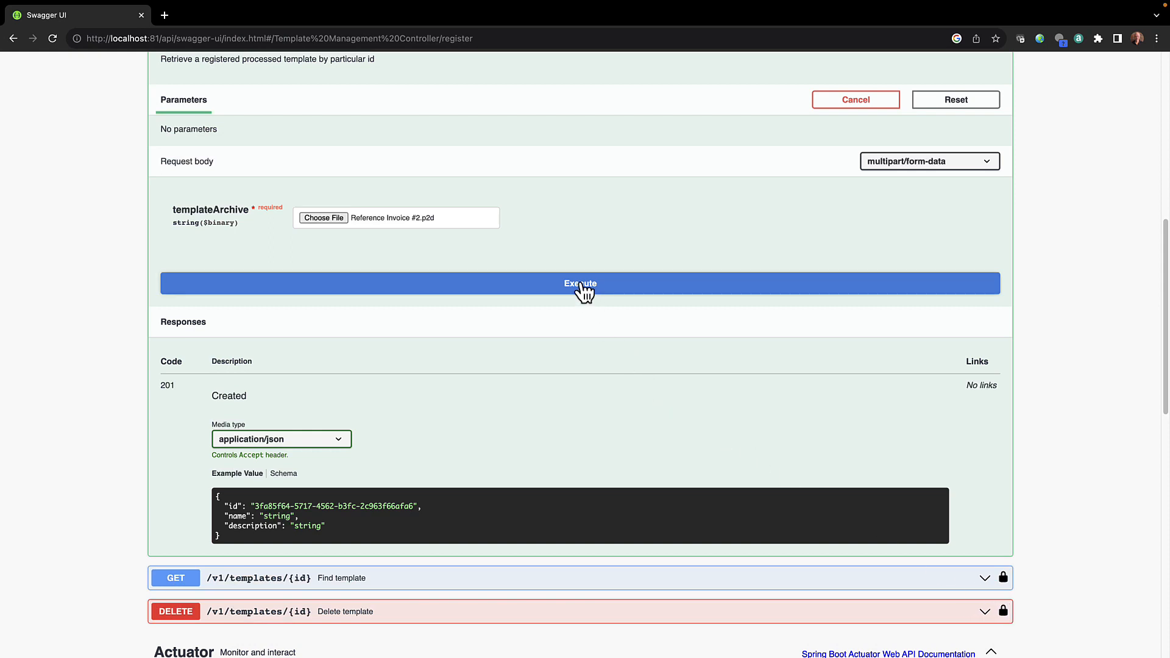
# - Send the register-template request and copy the new template id from the 201 response
pyautogui.click(580, 283)
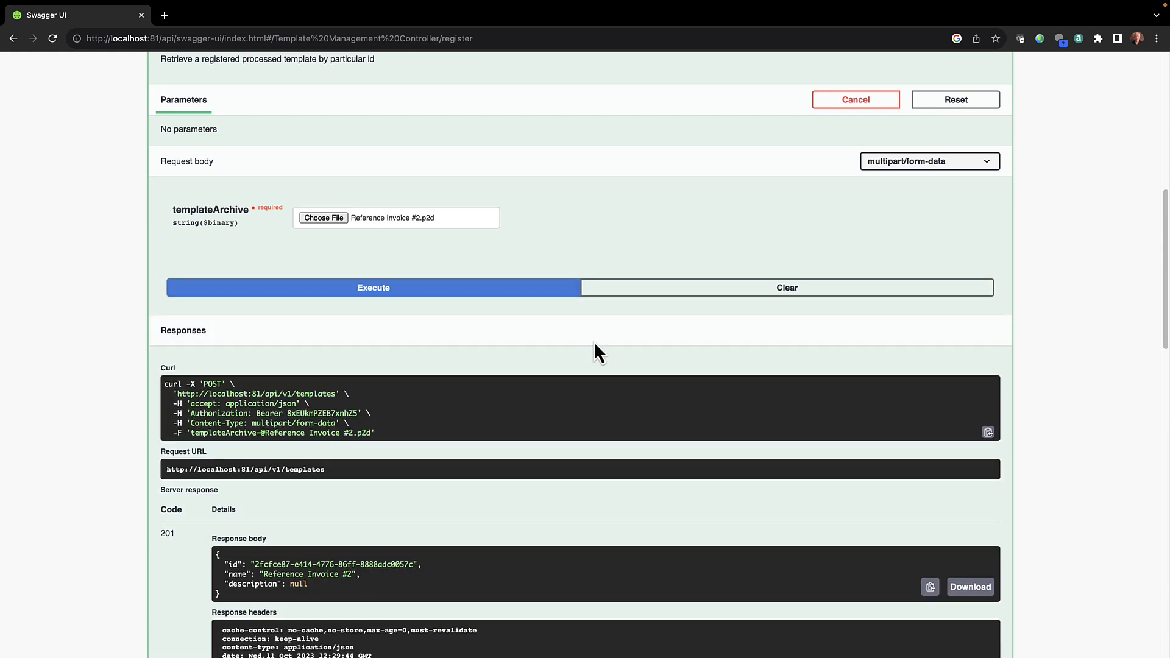
pyautogui.scroll(-3)
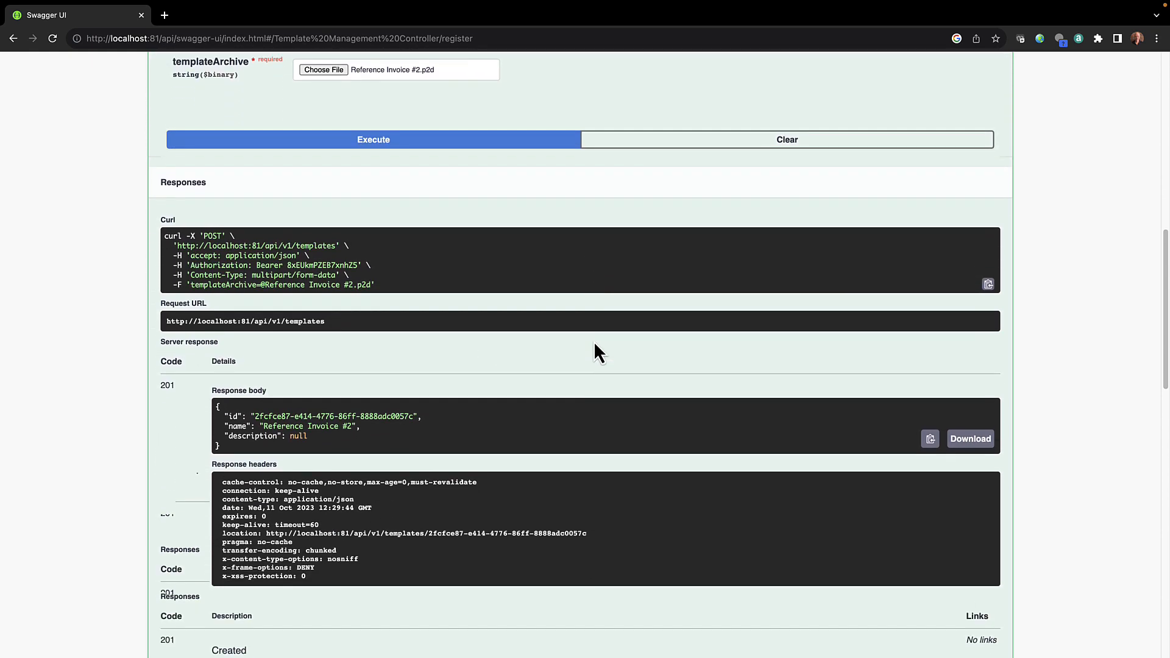
pyautogui.scroll(-3)
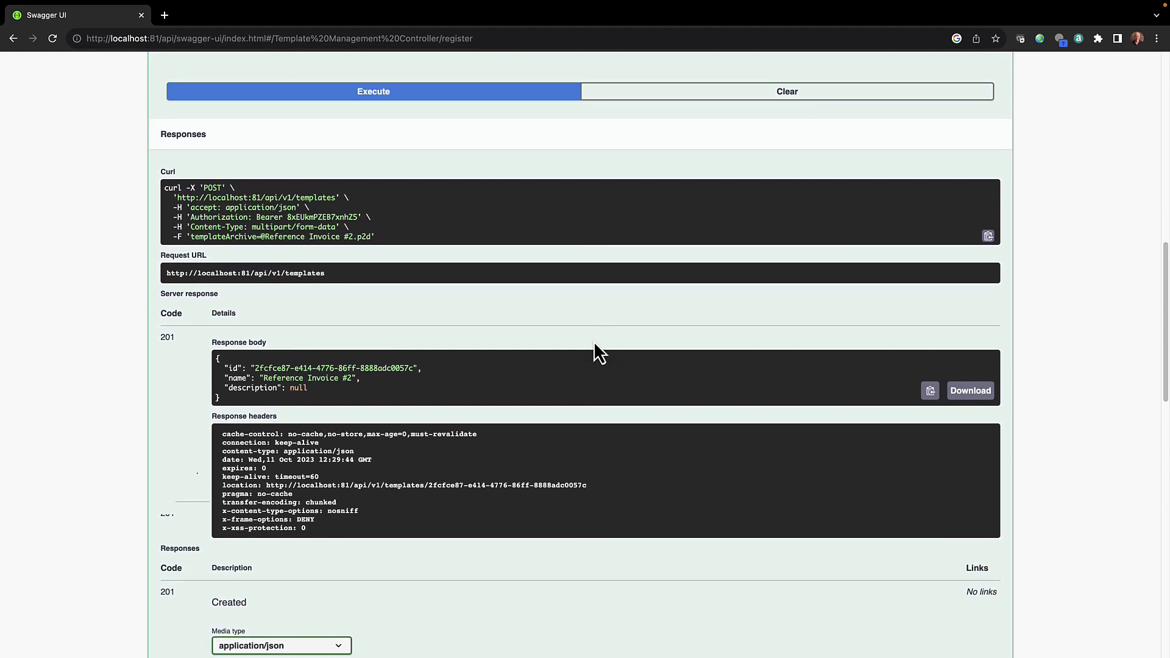
pyautogui.moveTo(456, 375)
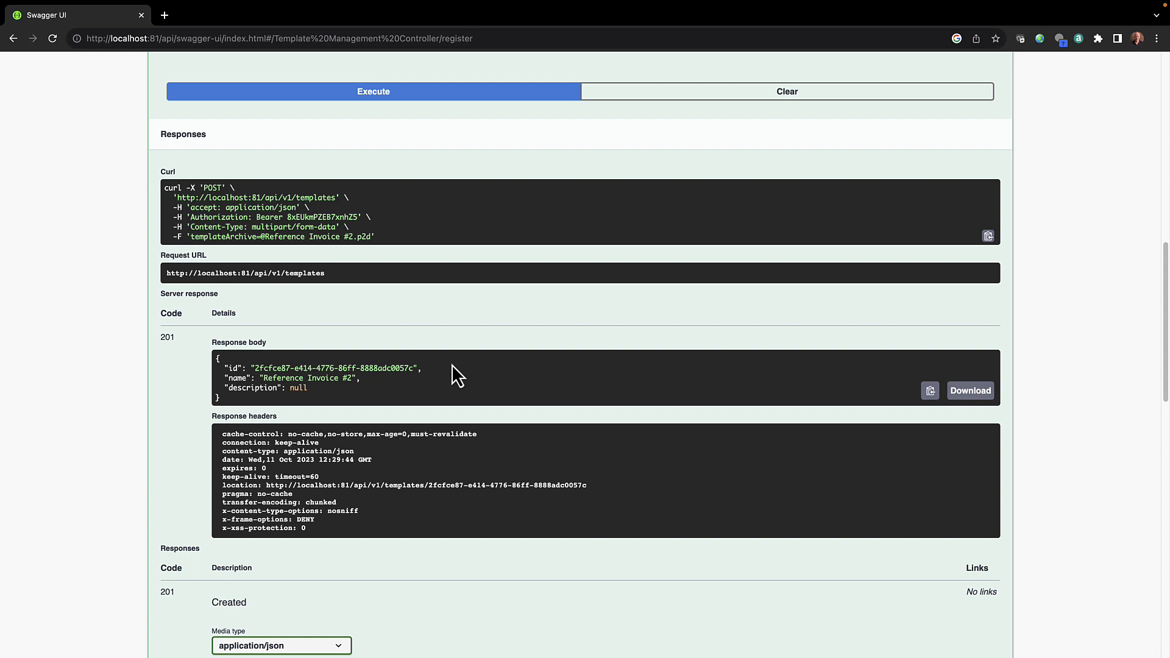
pyautogui.moveTo(357, 375)
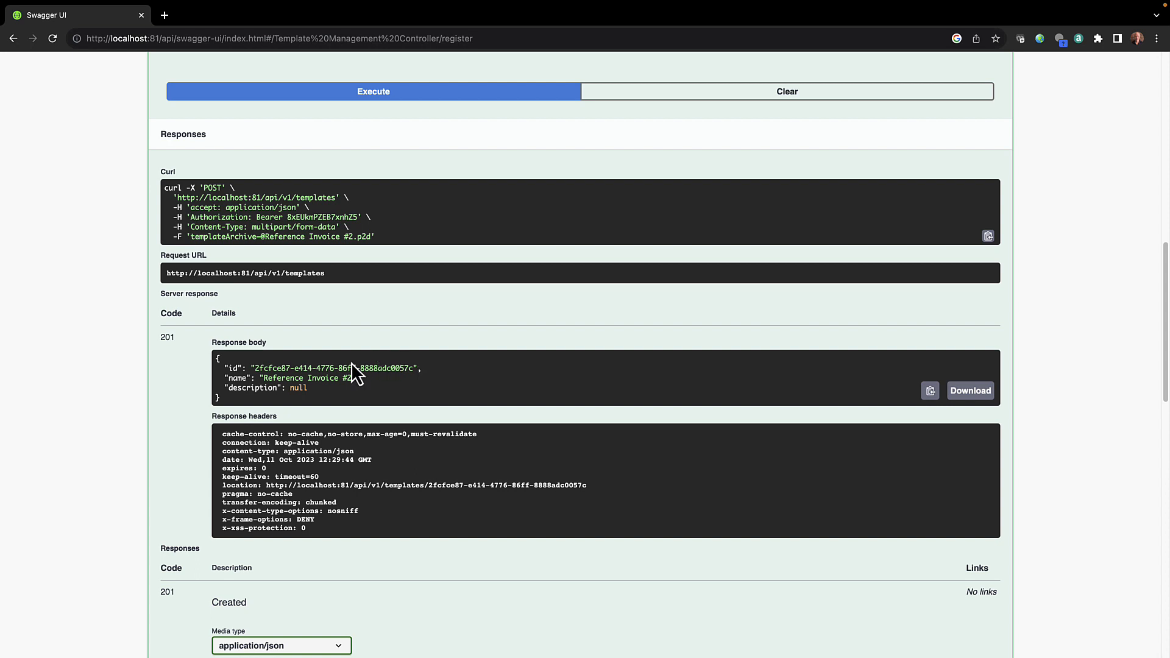
pyautogui.moveTo(261, 377)
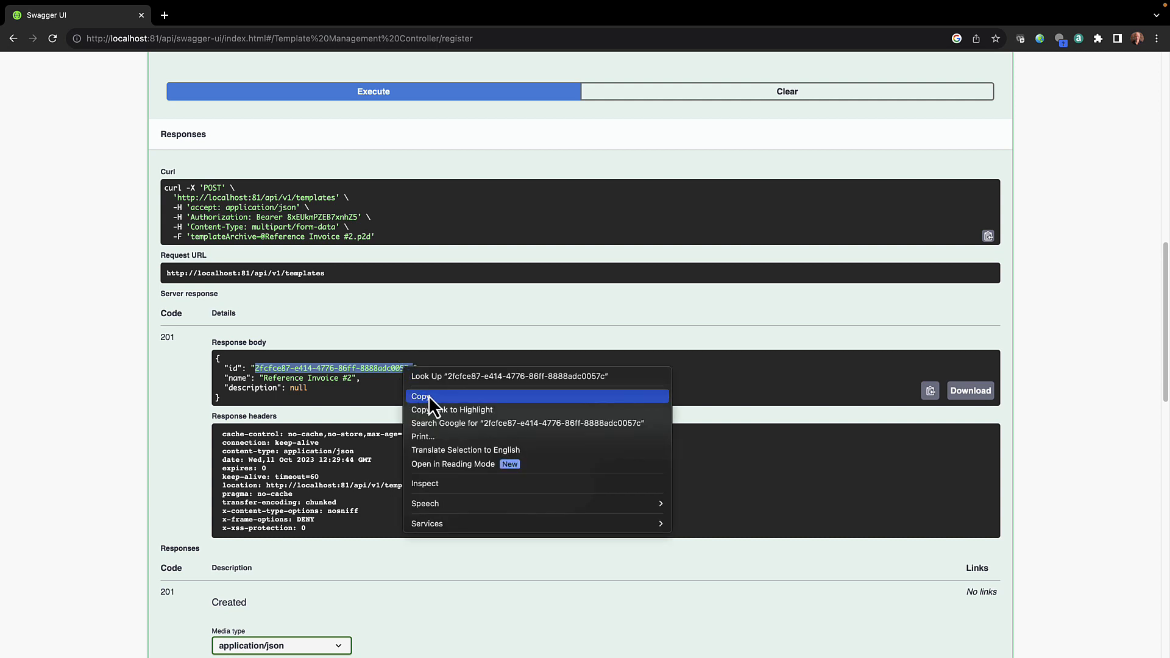
pyautogui.click(420, 396)
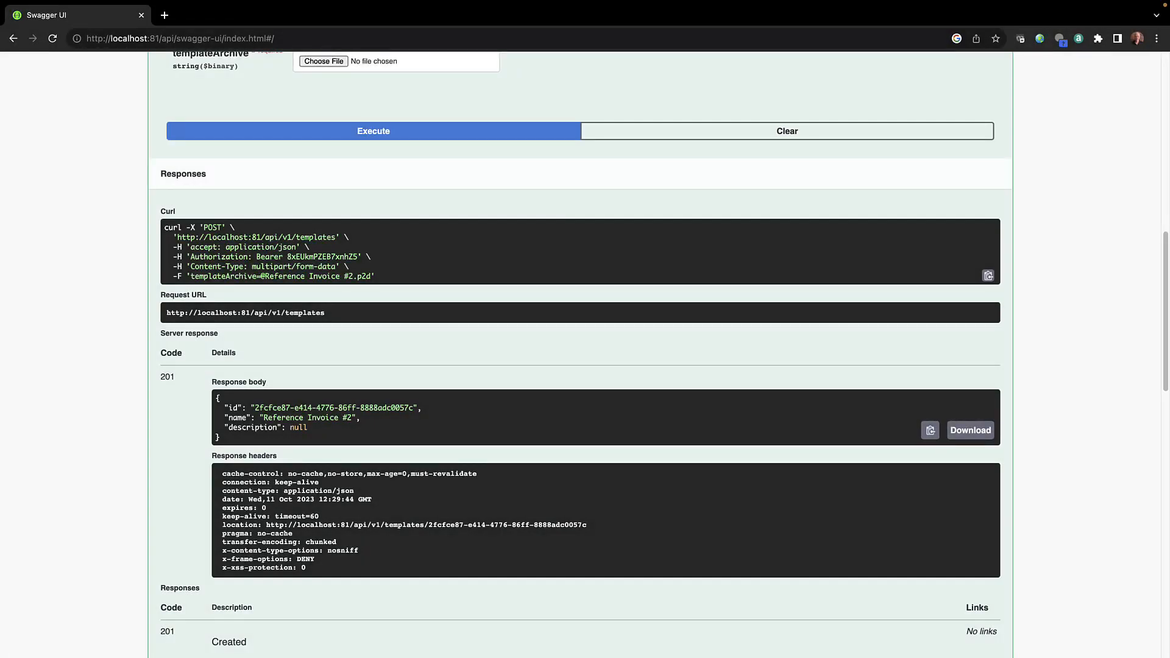
pyautogui.moveTo(715, 394)
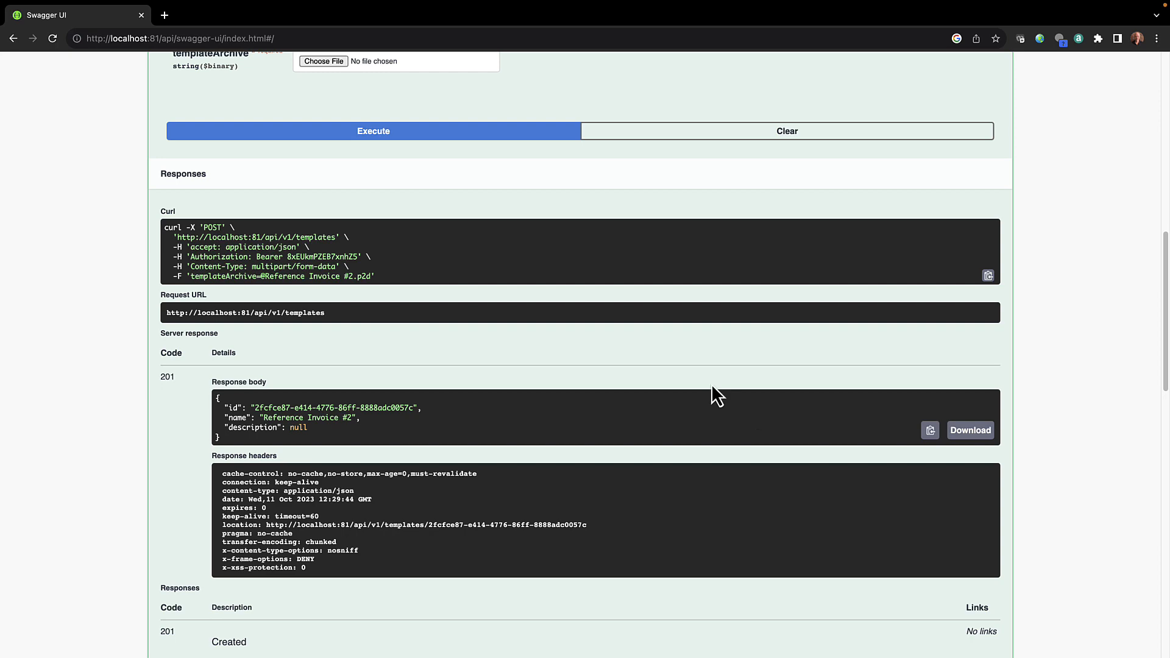
# - Make POST /v1/jobs editable and start choosing its PDF file
pyautogui.scroll(3)
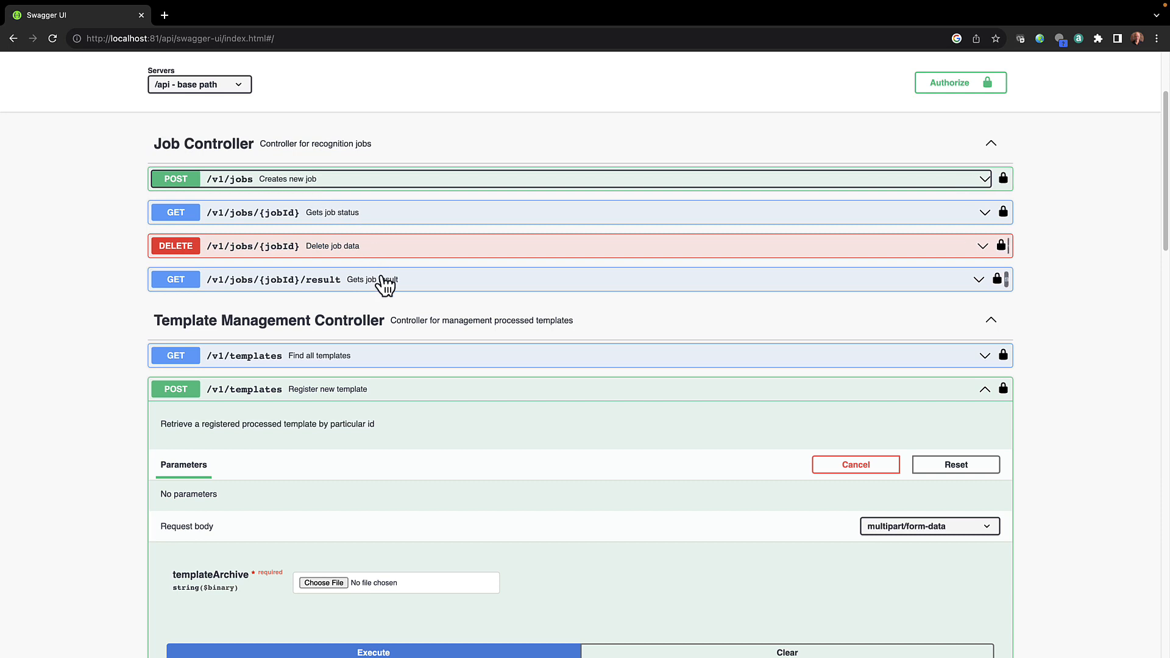
pyautogui.moveTo(182, 183)
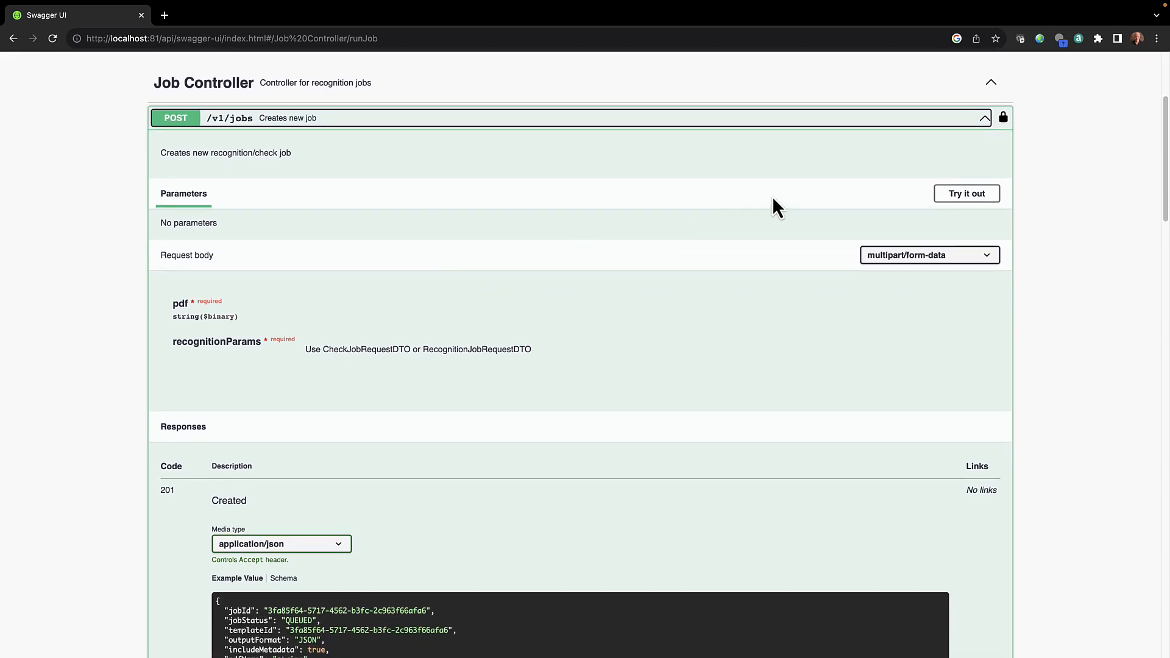
pyautogui.click(965, 194)
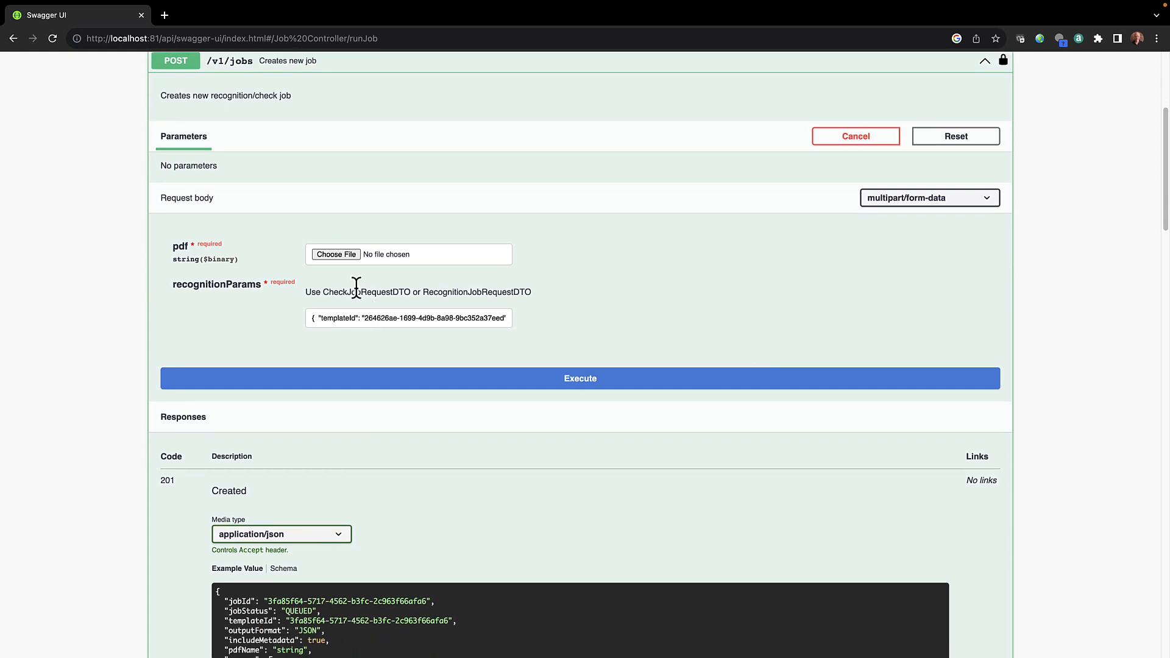
pyautogui.click(336, 254)
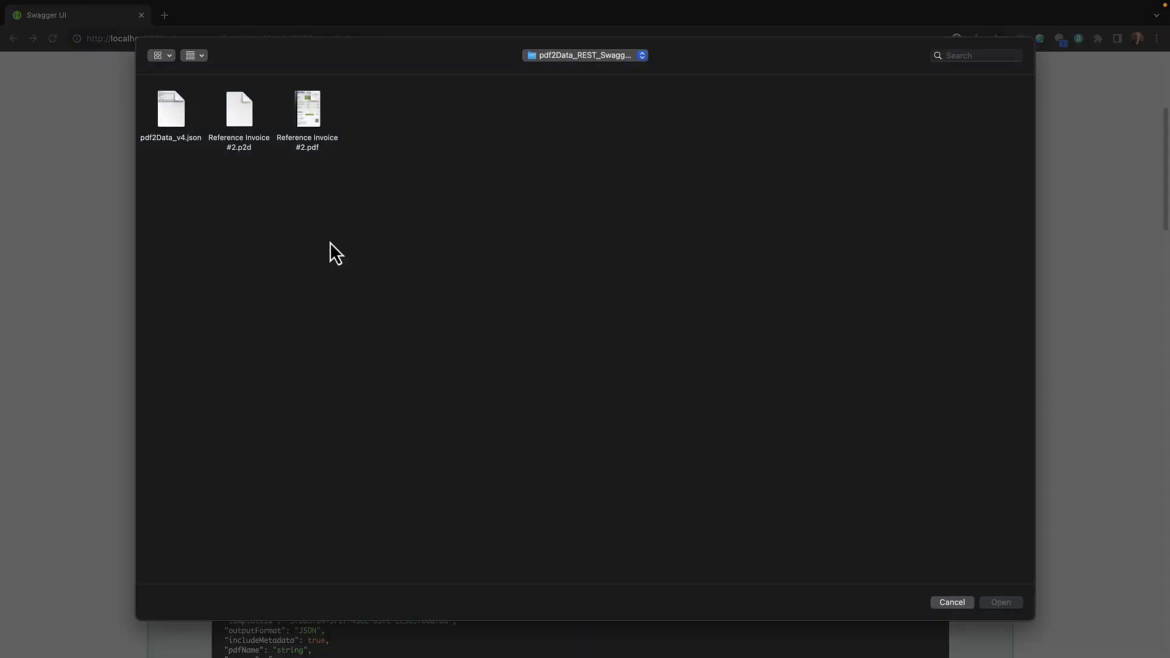
# - Select Reference Invoice #2.pdf as the job's PDF input
pyautogui.click(307, 108)
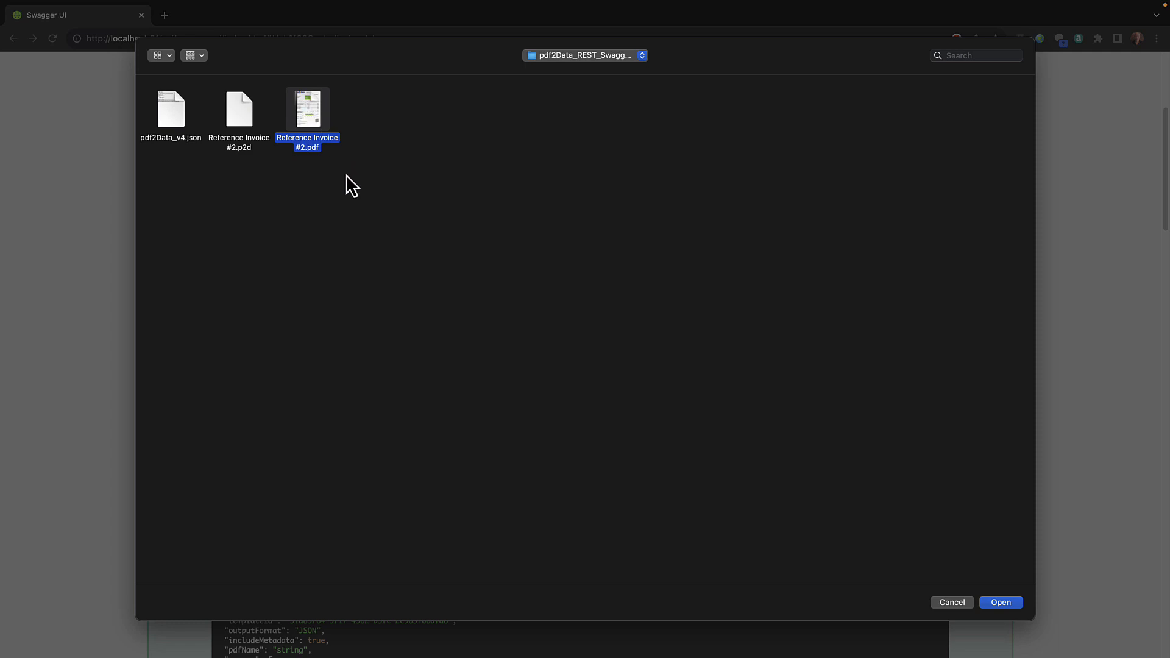
pyautogui.moveTo(300, 154)
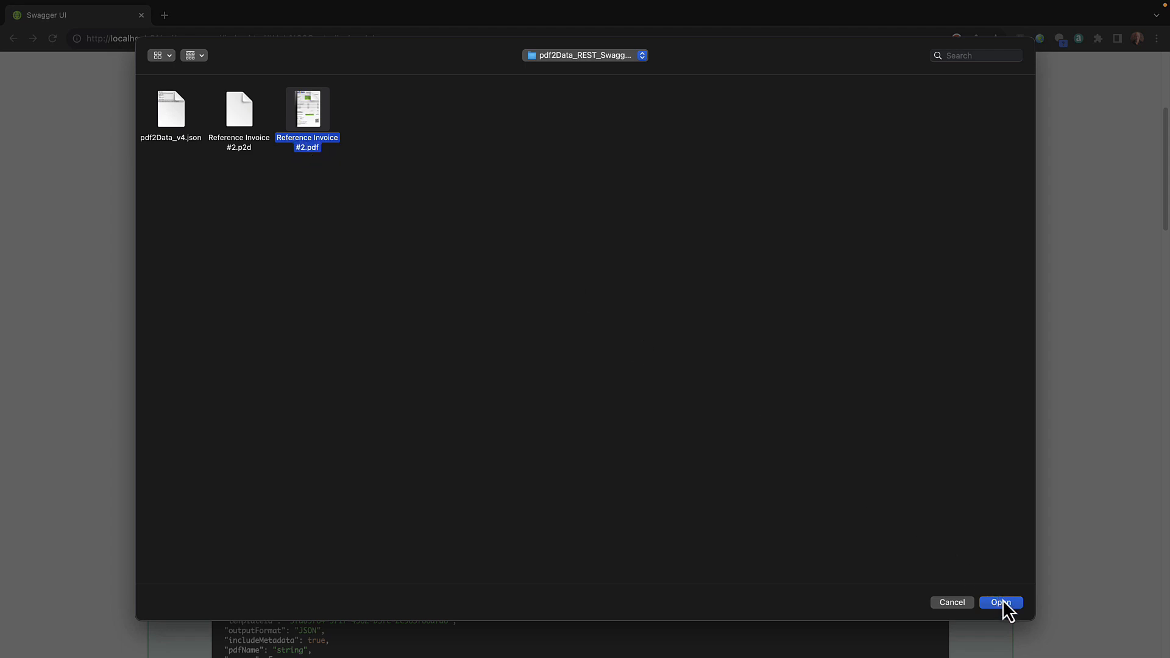
pyautogui.click(999, 602)
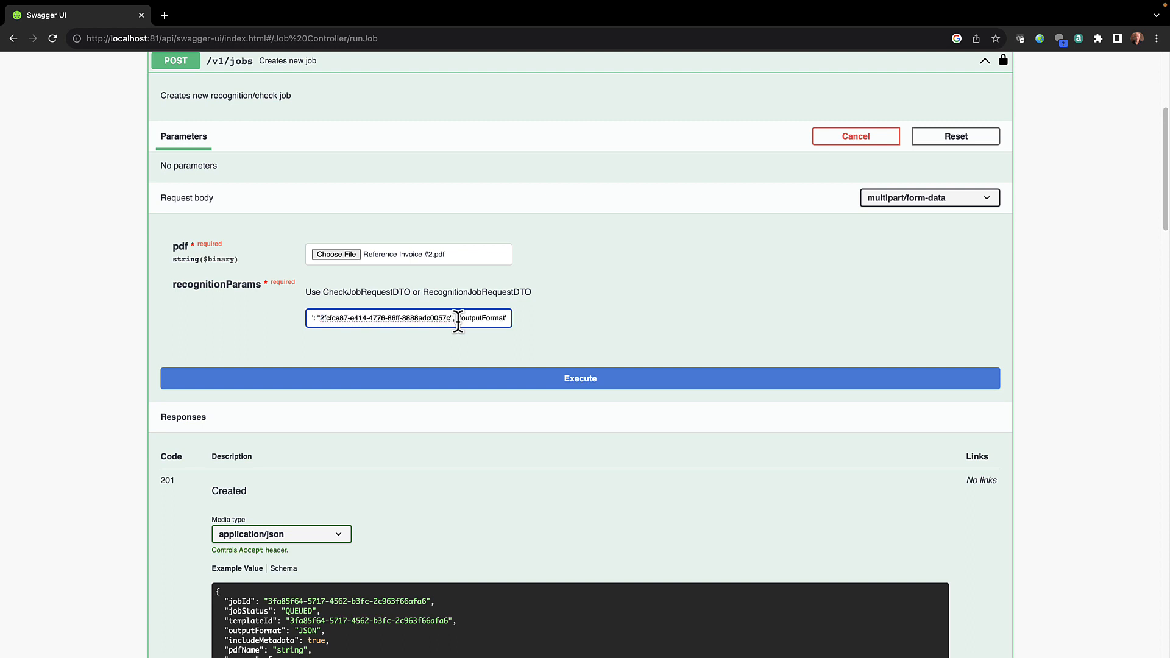
pyautogui.moveTo(634, 376)
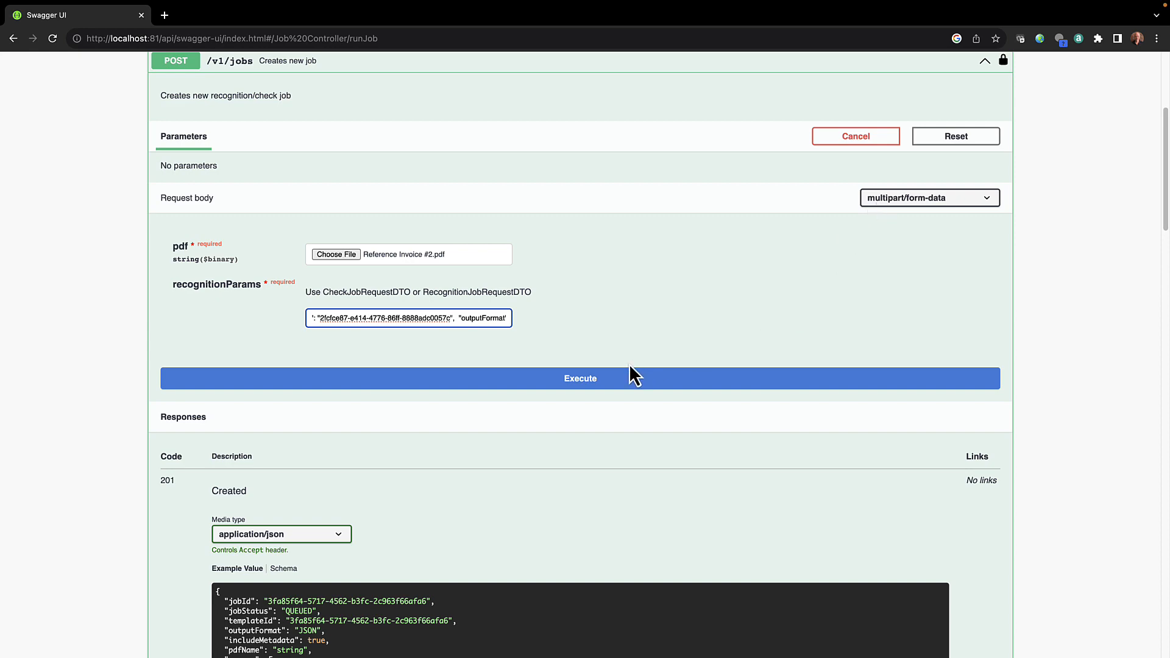
# - Execute the create-job request, queuing a RECOGNIZE job with a 201 response
pyautogui.click(580, 378)
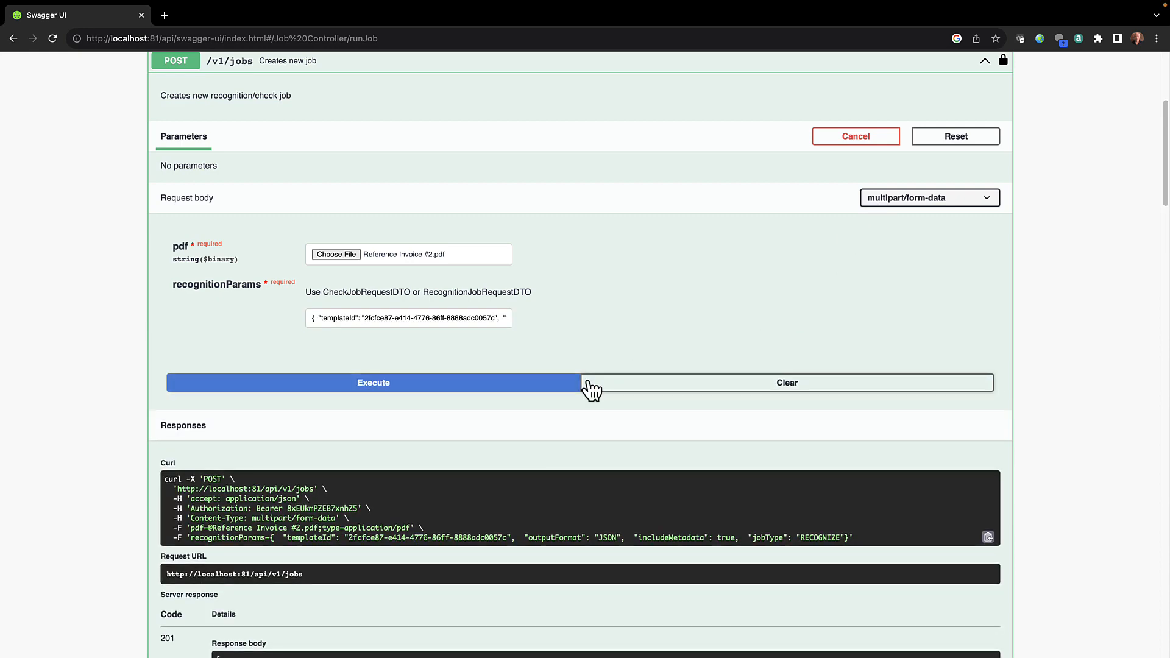
pyautogui.click(373, 382)
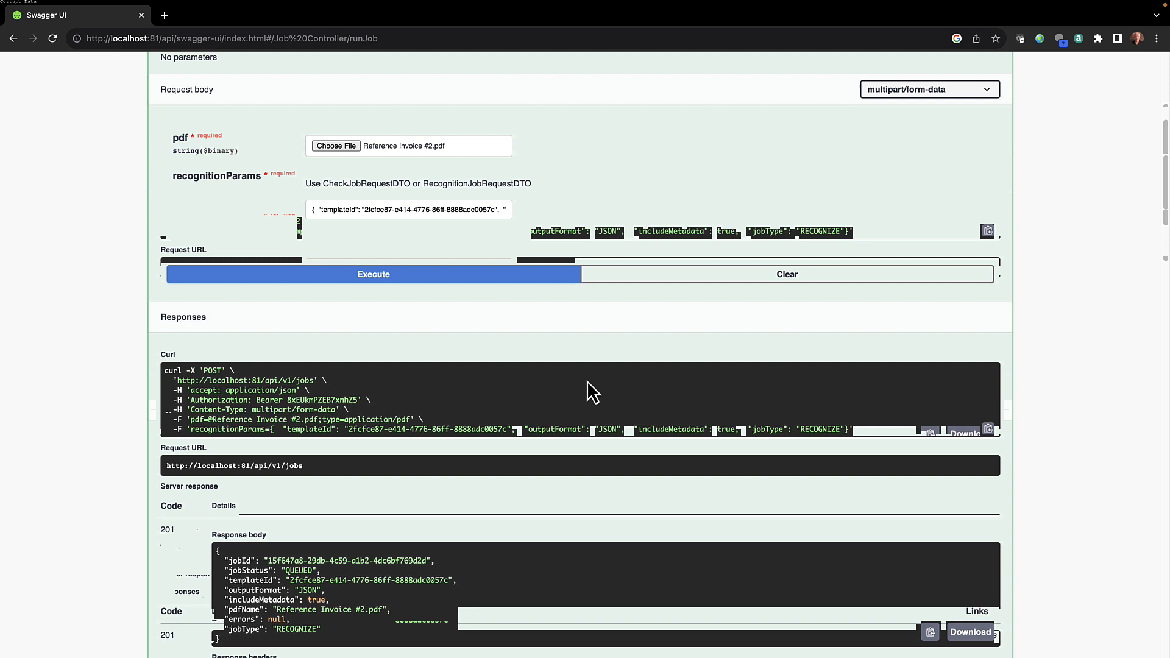
pyautogui.scroll(-3)
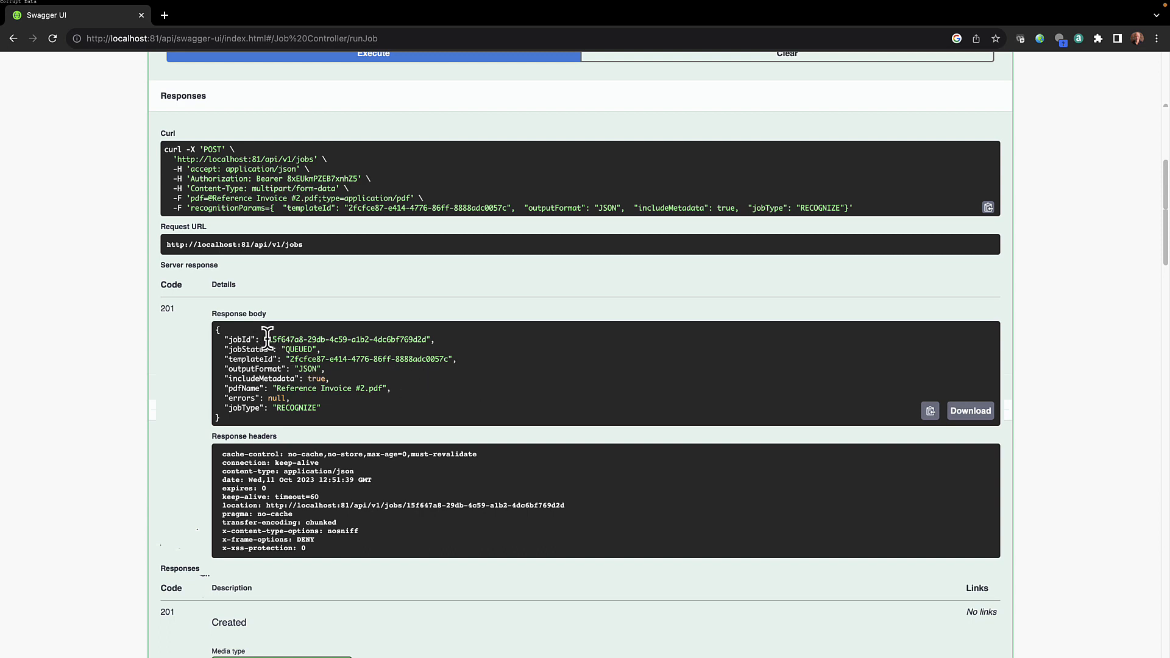
# - Copy the queued job's ID 15f647a8-… from the response body
pyautogui.doubleClick(284, 340)
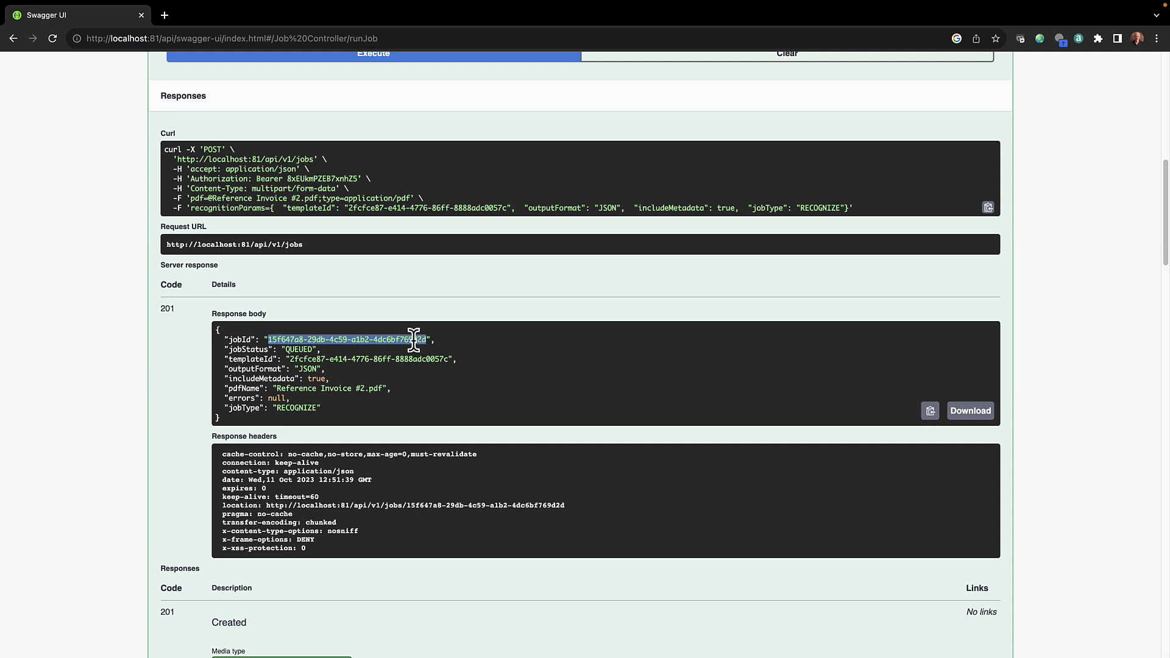
pyautogui.rightClick(413, 340)
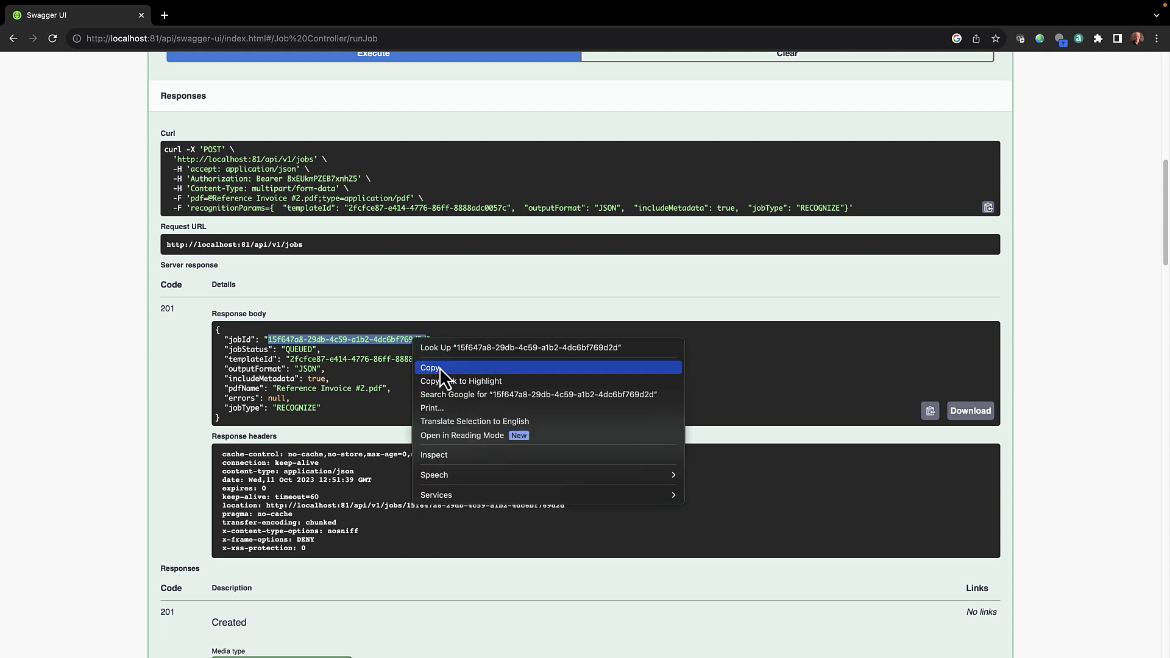
pyautogui.click(431, 366)
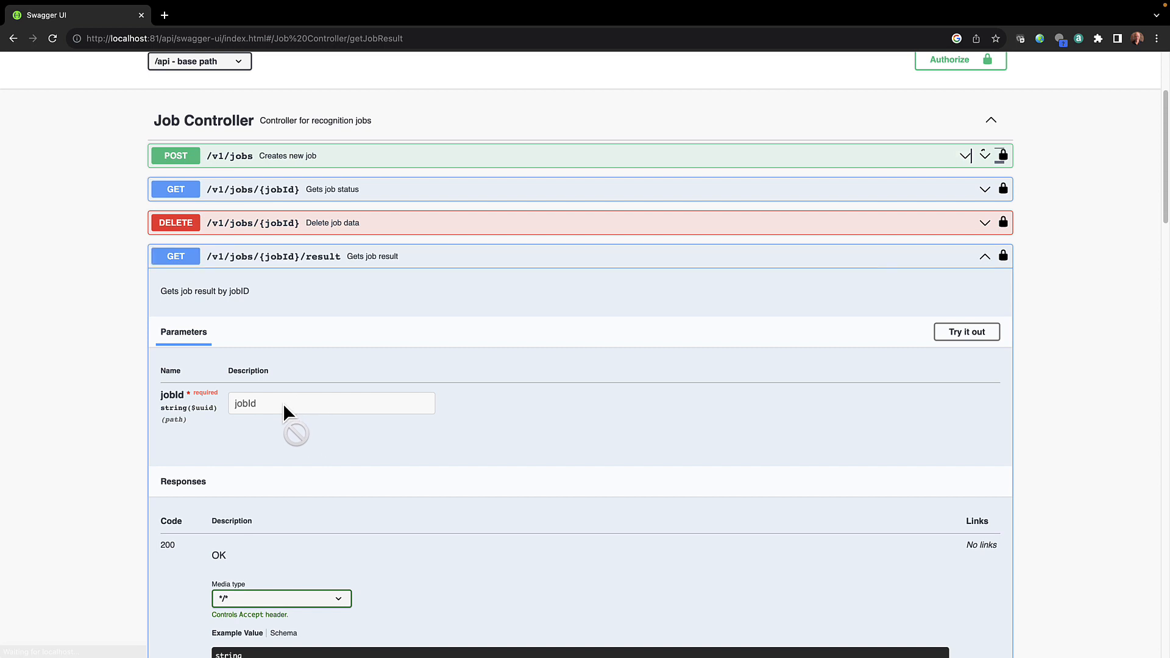
pyautogui.moveTo(243, 414)
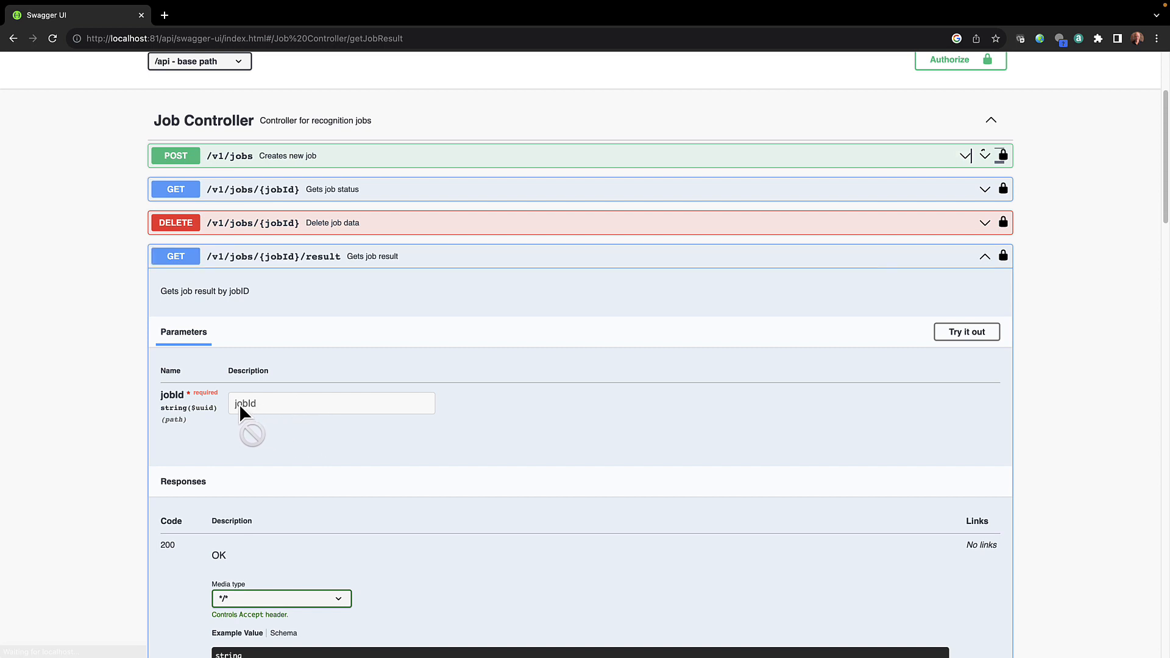
pyautogui.moveTo(967, 331)
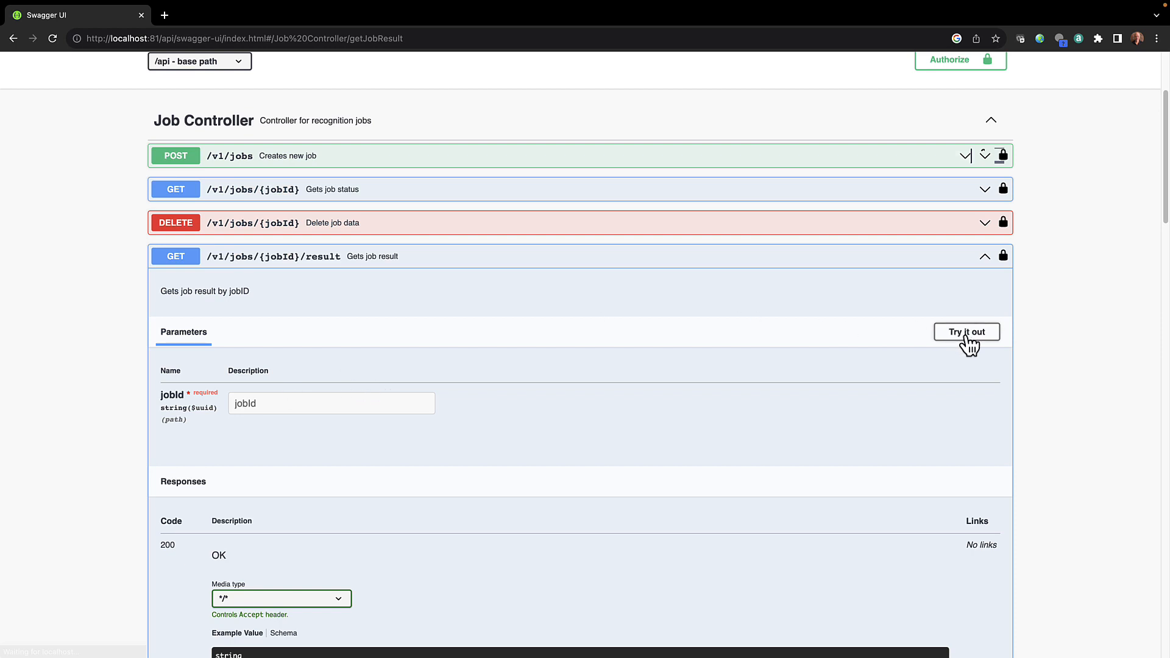
# - Fetch the result of job 15f647a8-29db-4c59-a1b2-4dc6bf769d2d, returning the extracted invoice JSON
pyautogui.click(965, 331)
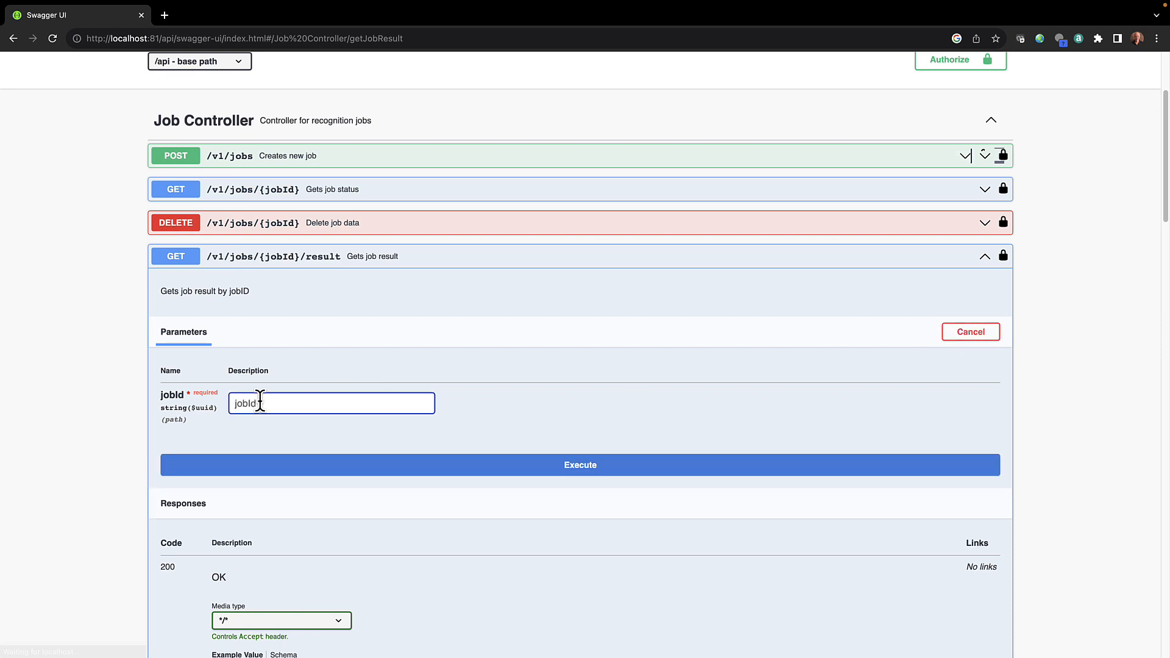
pyautogui.write('15f647a8-29db-4c59-a1b2-4dc6bf769d2d')
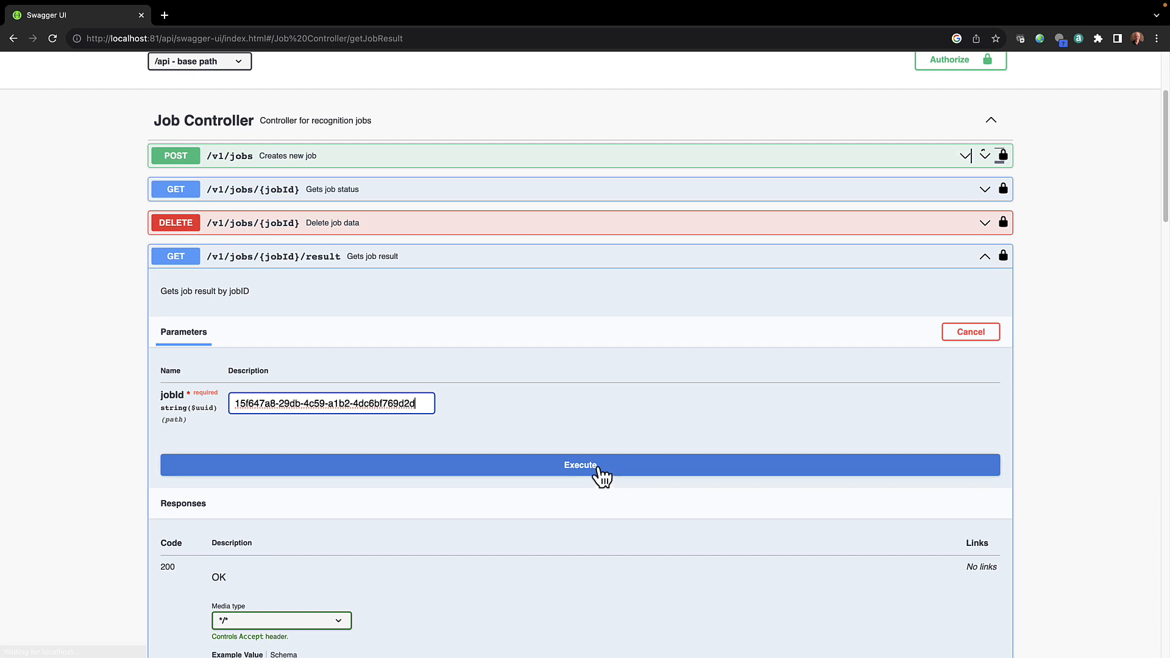
pyautogui.click(579, 464)
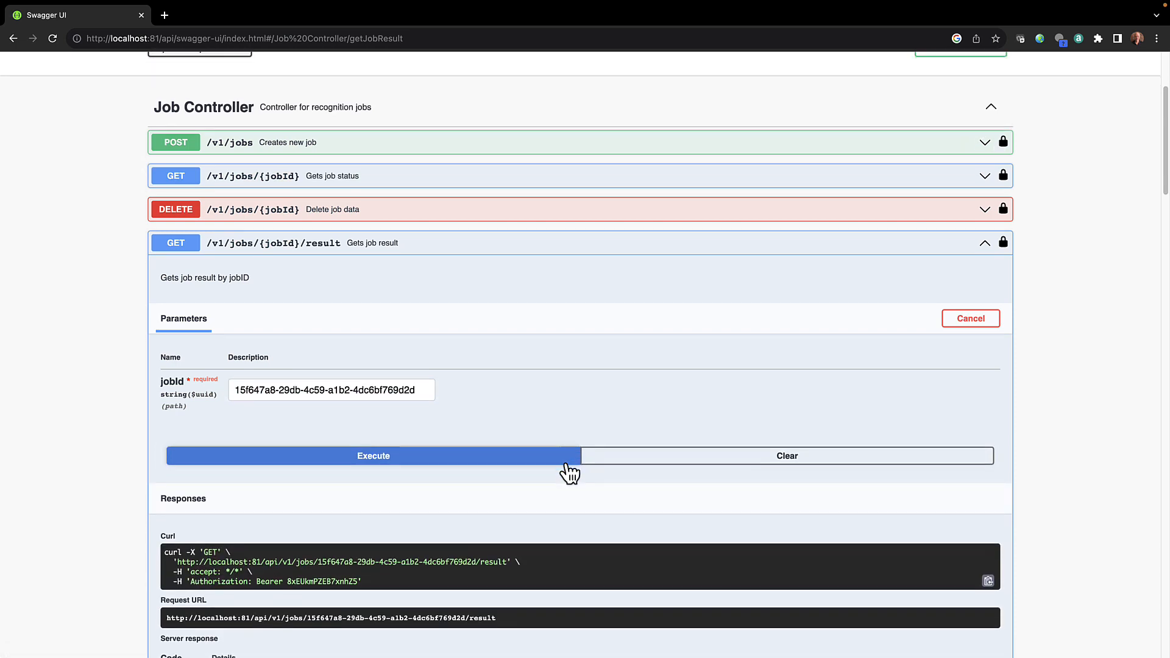
pyautogui.click(373, 455)
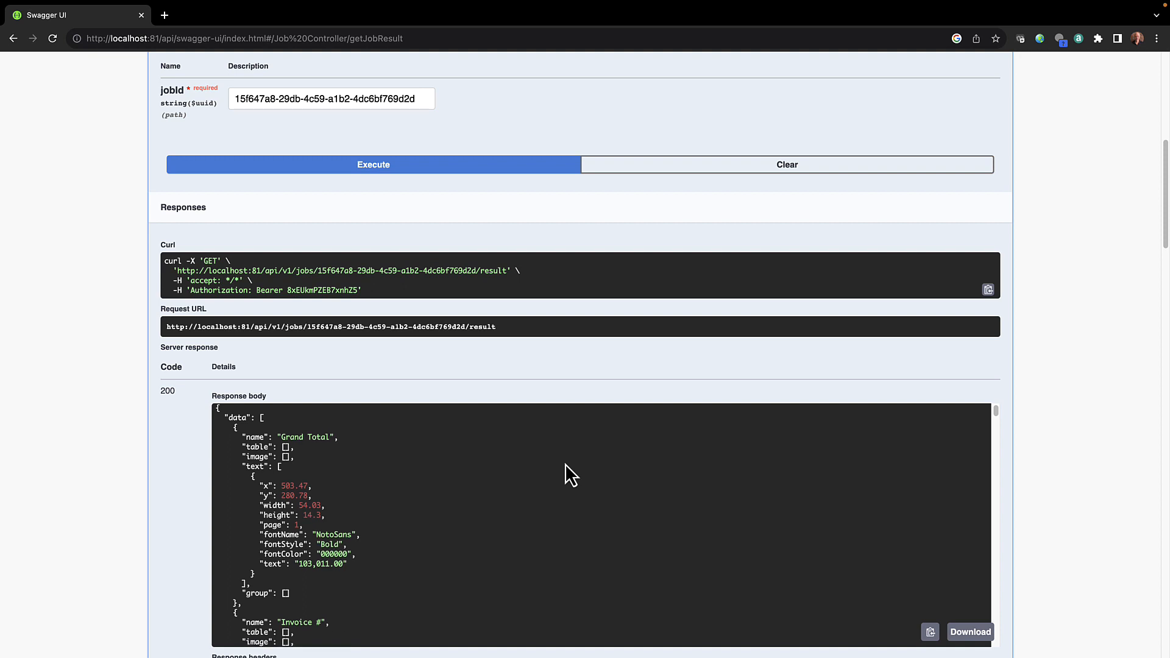
pyautogui.scroll(-3)
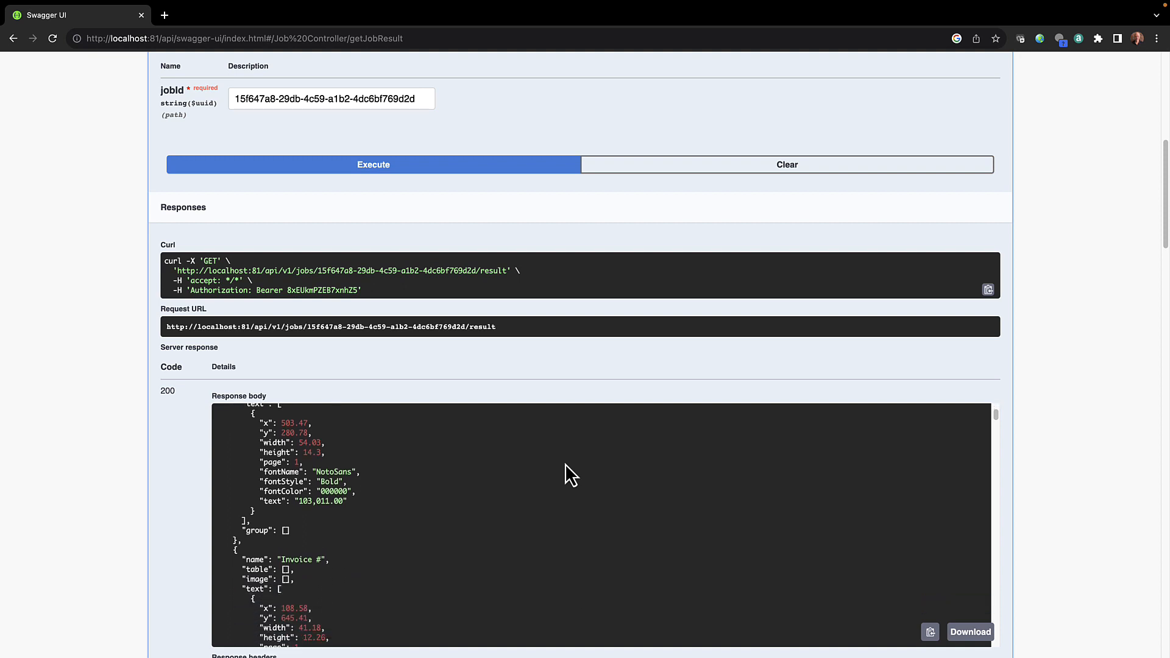
pyautogui.scroll(-3)
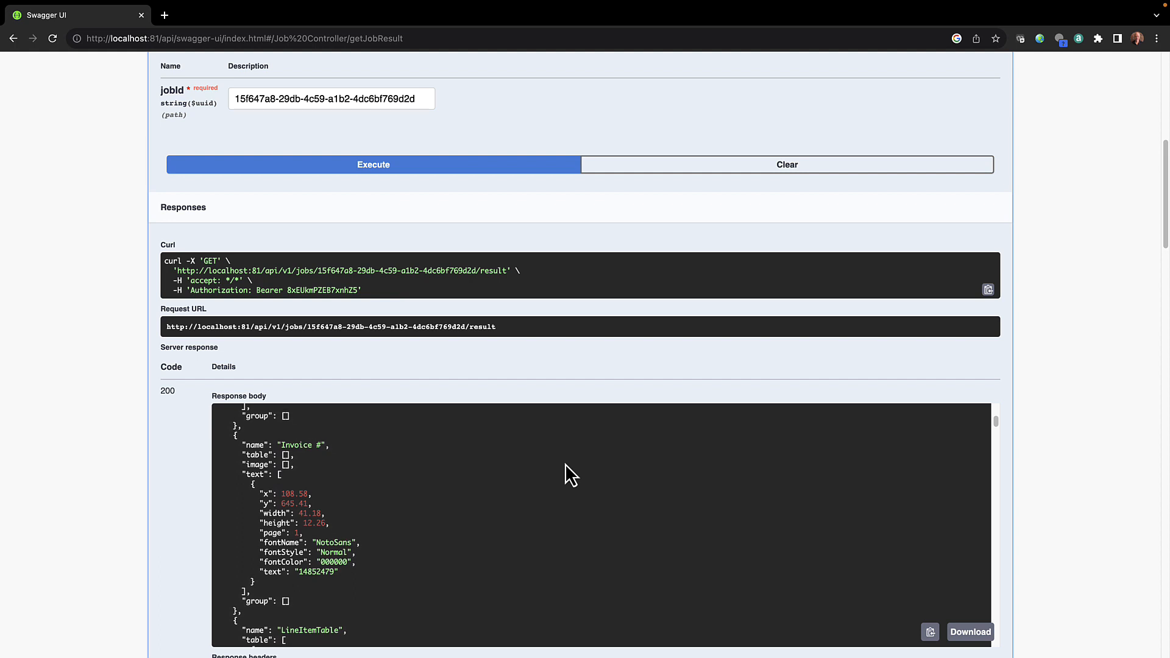
pyautogui.scroll(-3)
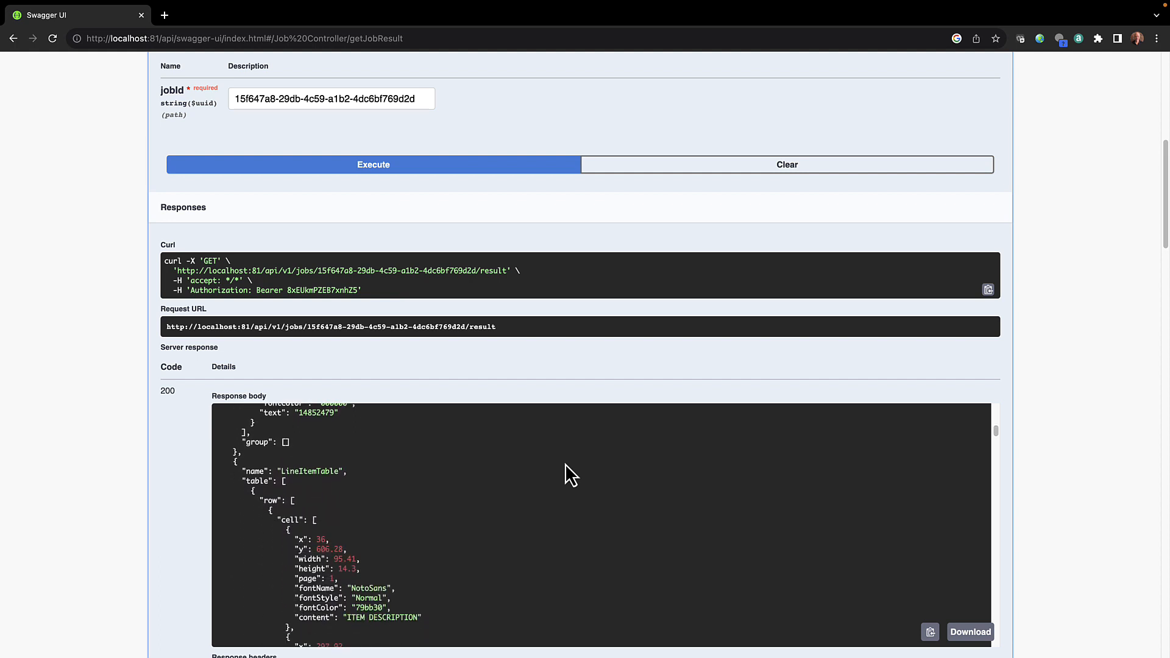
pyautogui.scroll(-3)
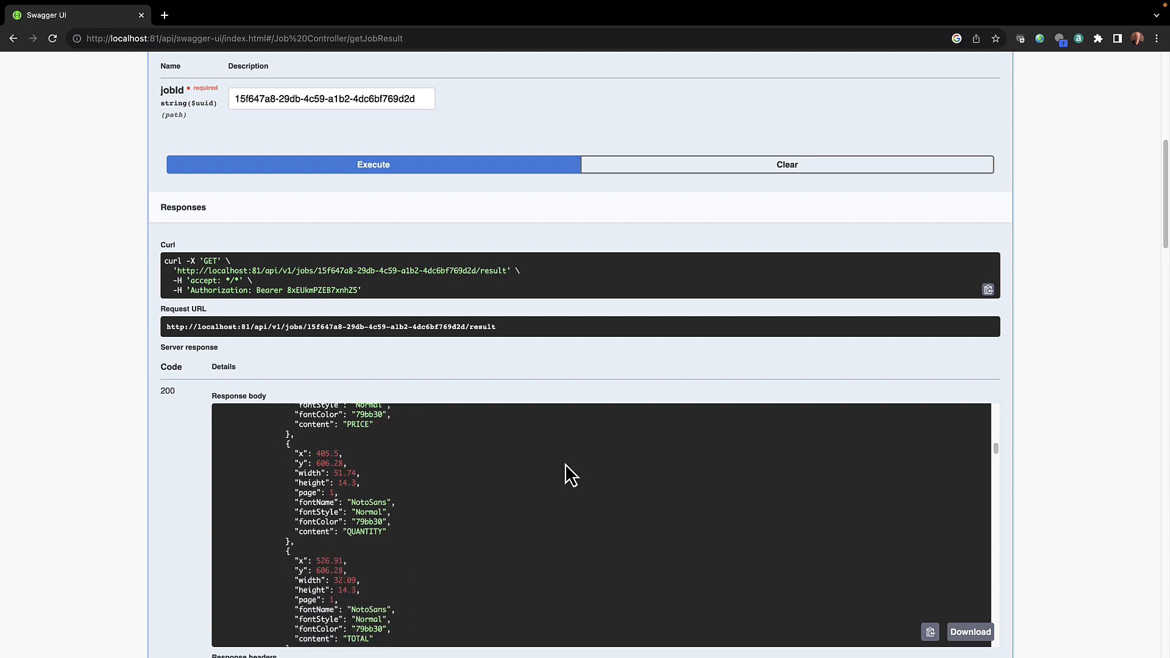
pyautogui.scroll(-3)
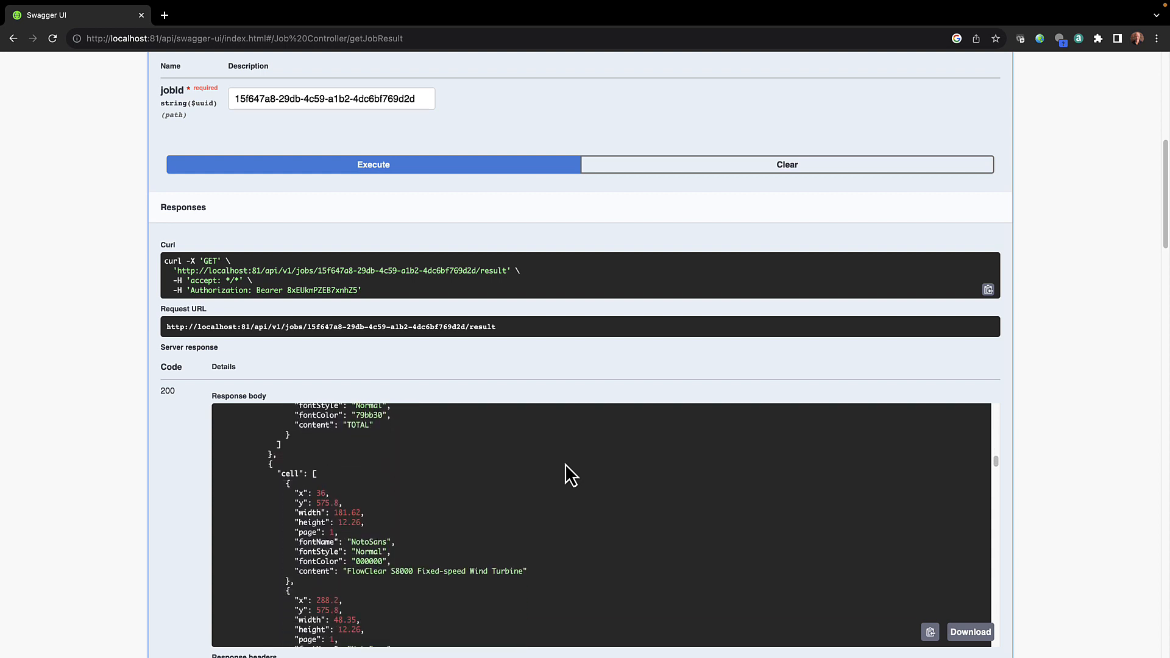
pyautogui.scroll(-3)
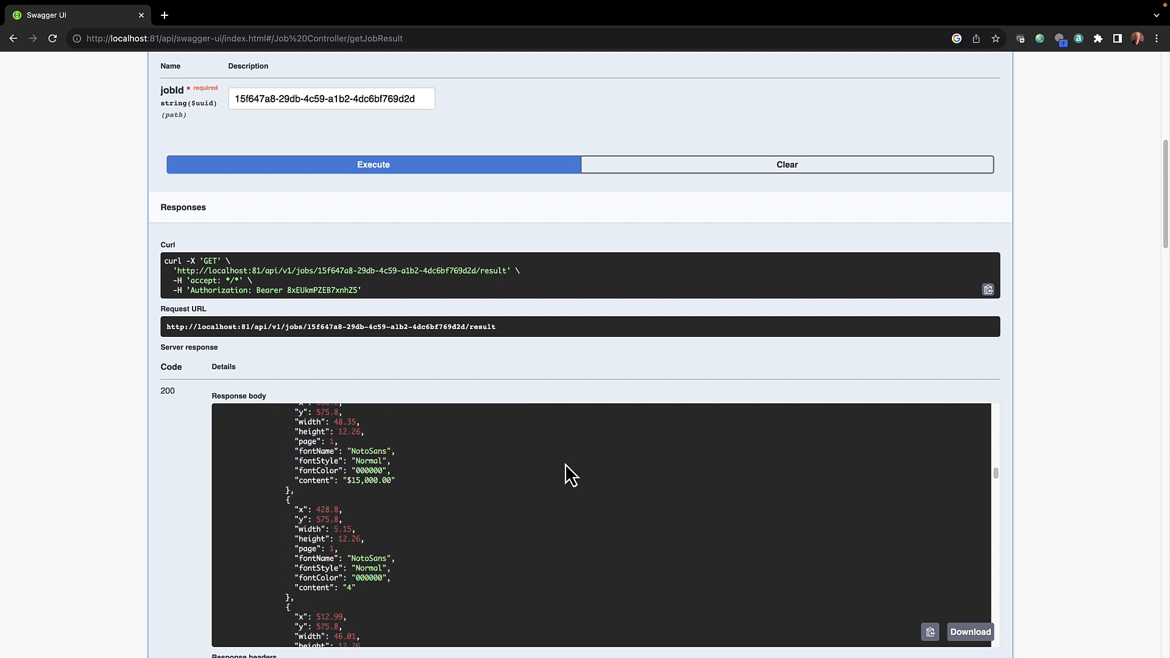
pyautogui.scroll(-3)
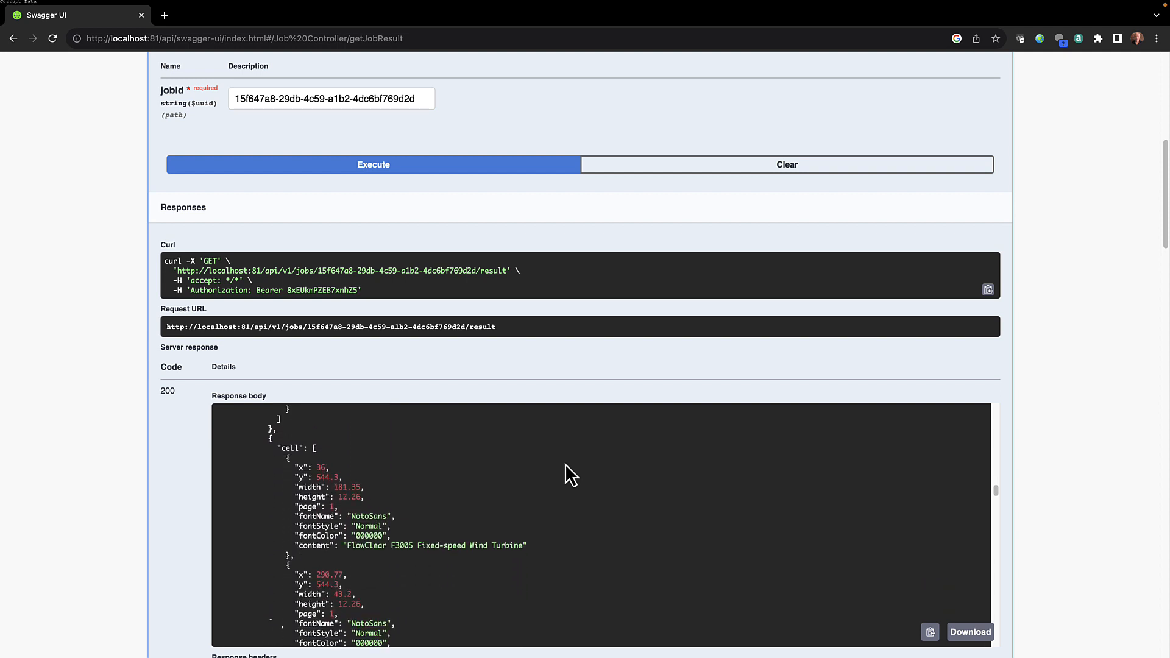
pyautogui.scroll(-3)
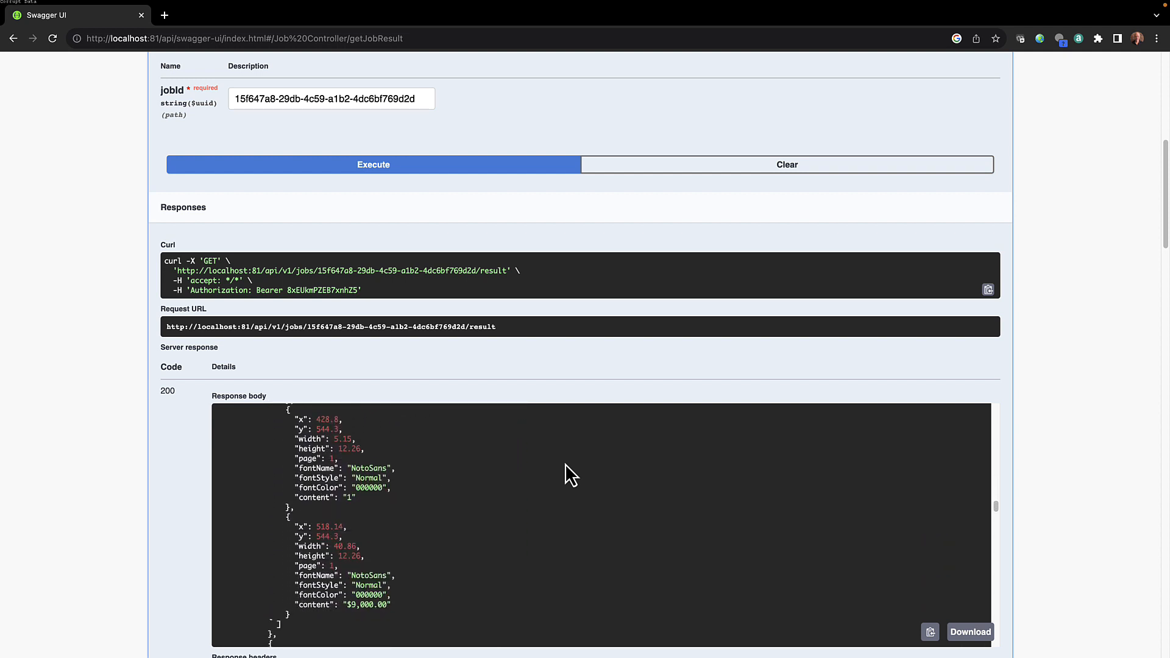
pyautogui.scroll(-3)
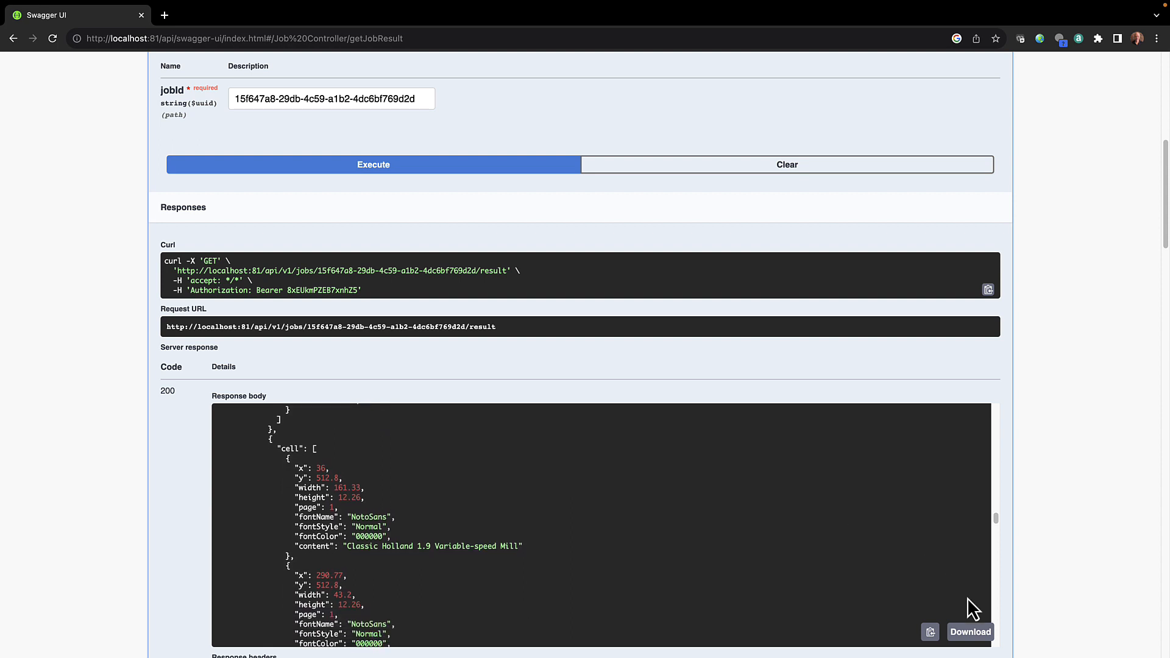
pyautogui.moveTo(819, 589)
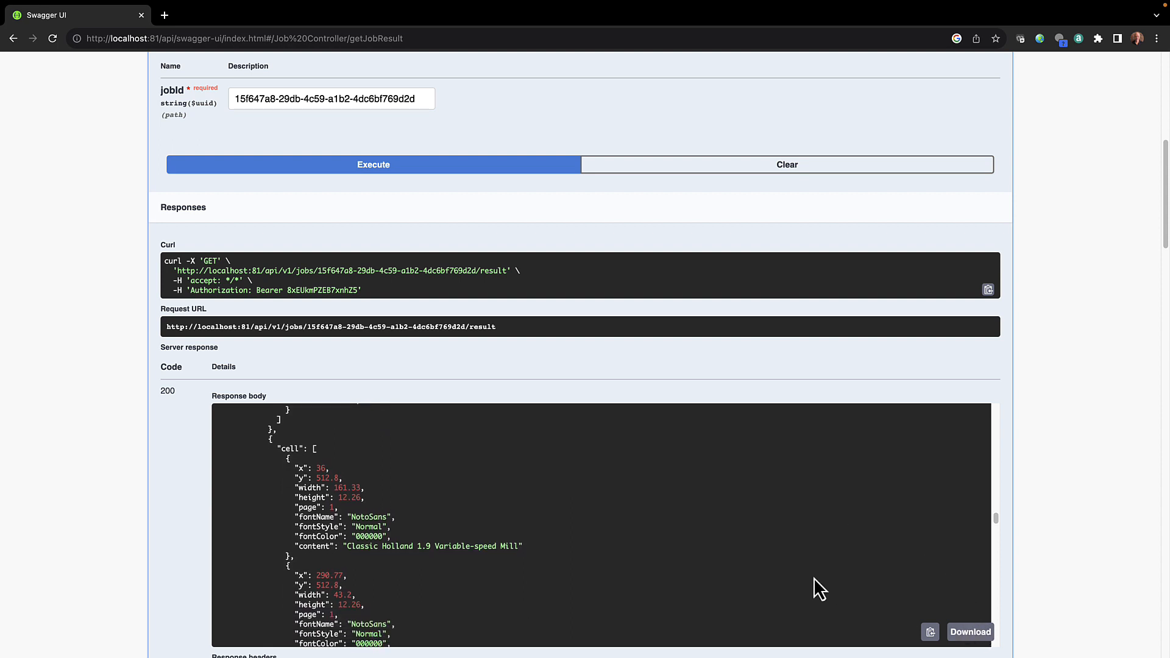